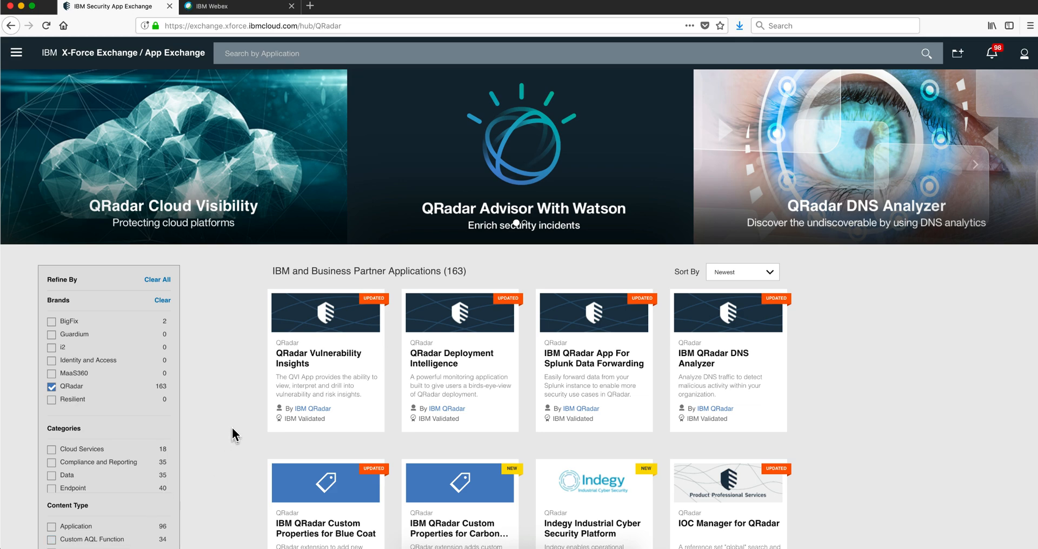
mouse_move(220, 415)
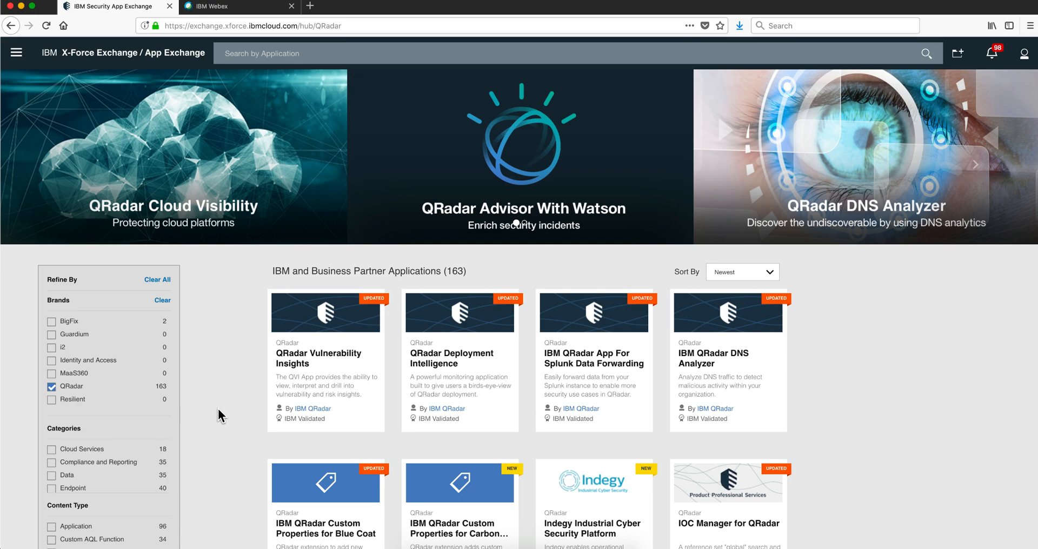
mouse_move(231, 377)
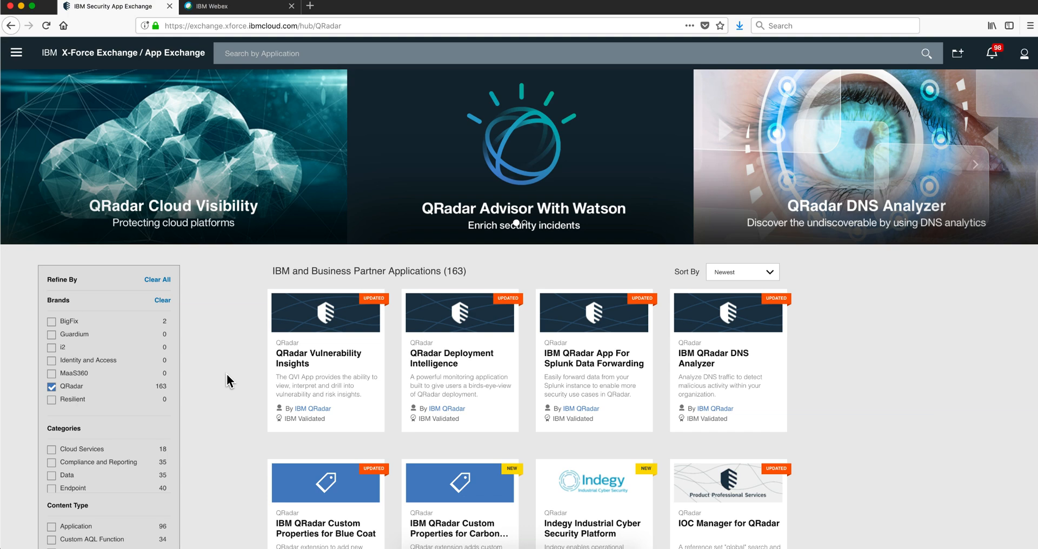
mouse_move(461, 539)
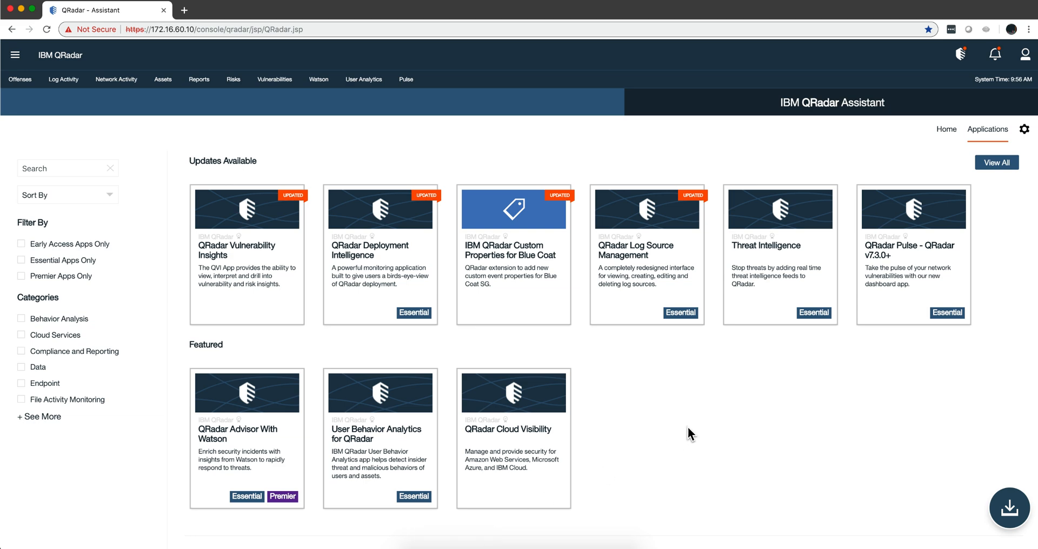
mouse_move(827, 118)
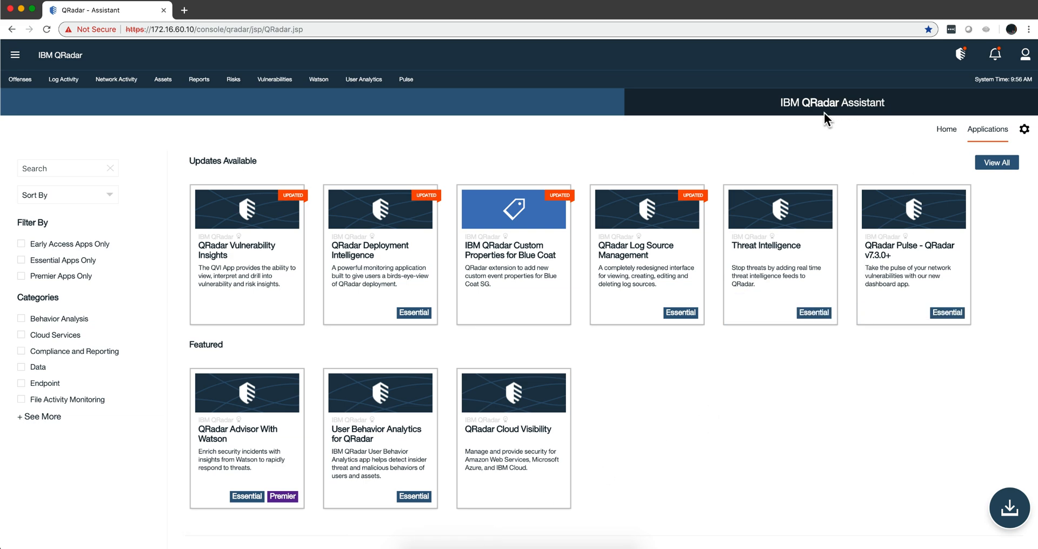
mouse_move(885, 154)
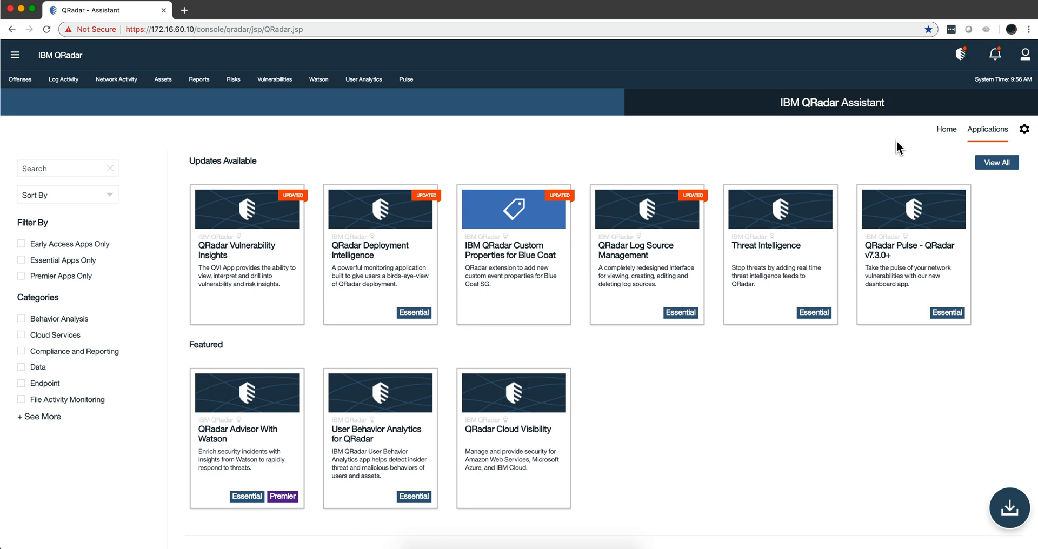
mouse_move(850, 145)
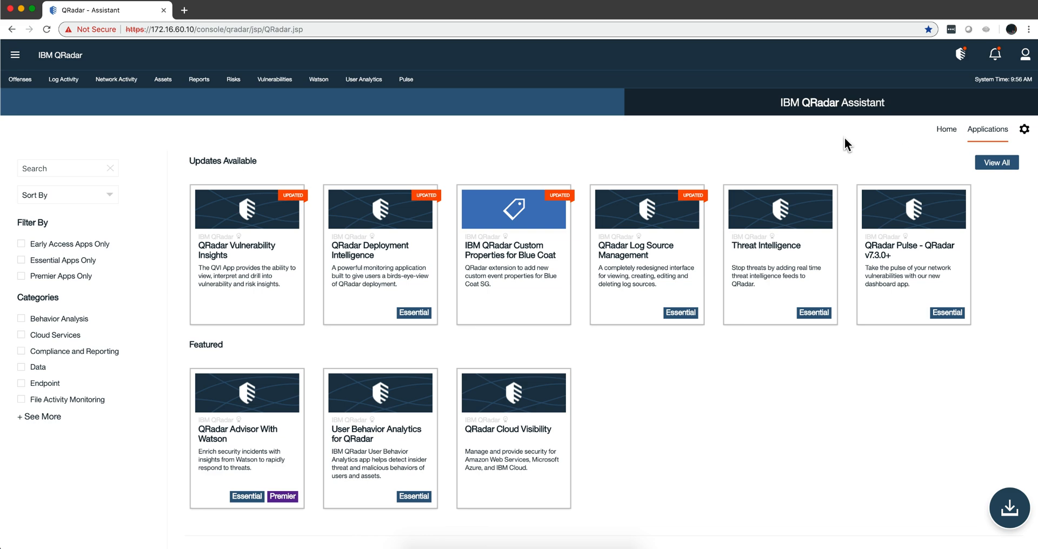
mouse_move(258, 169)
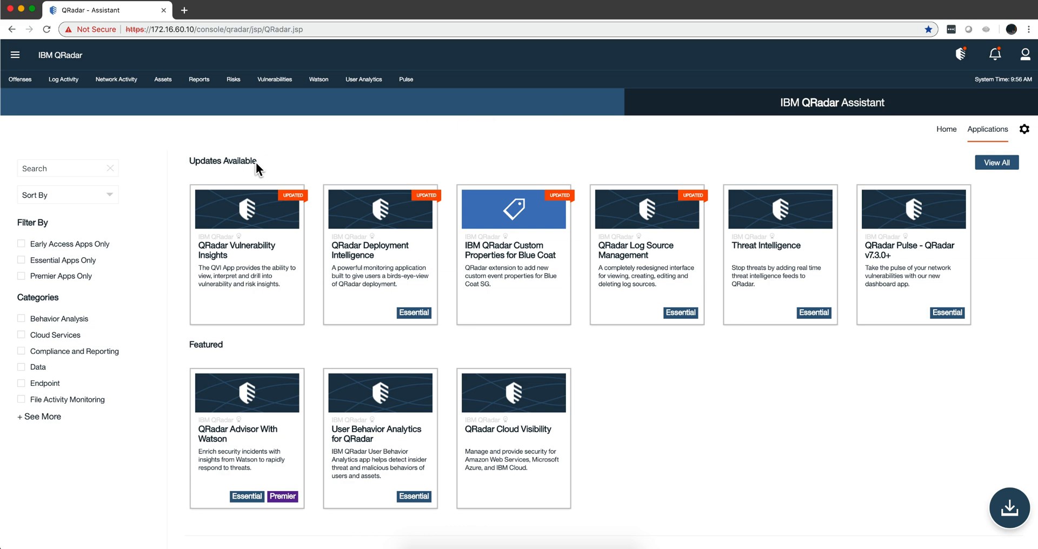
mouse_move(264, 168)
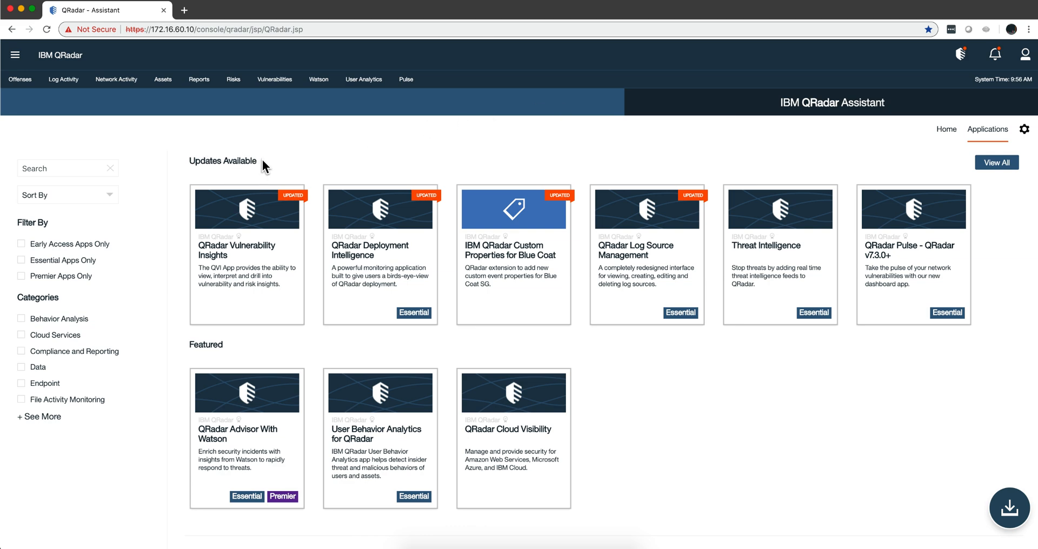
mouse_move(284, 164)
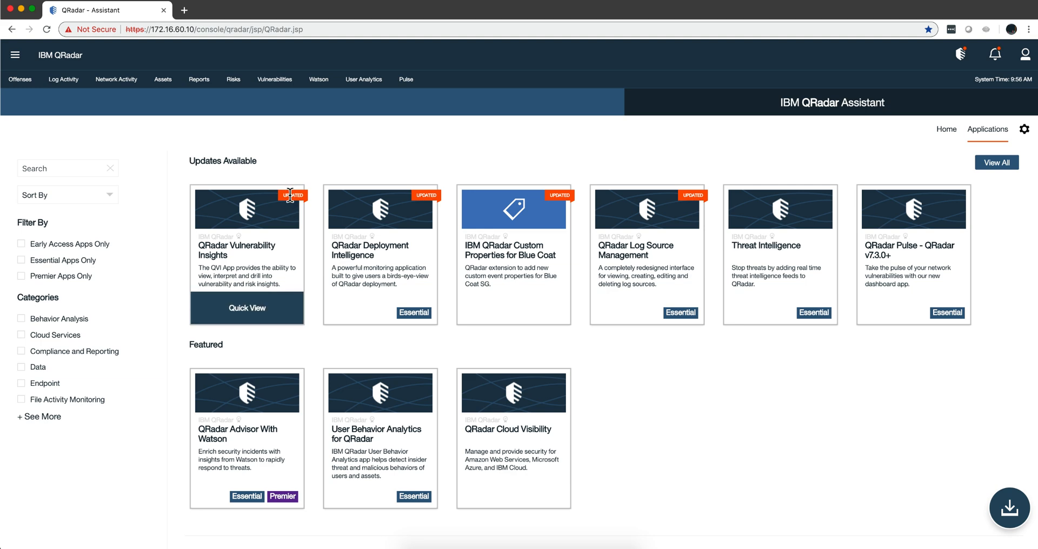
Step: Bring up the QRadar Deployment Intelligence app details from the Updates Available cards
click(246, 308)
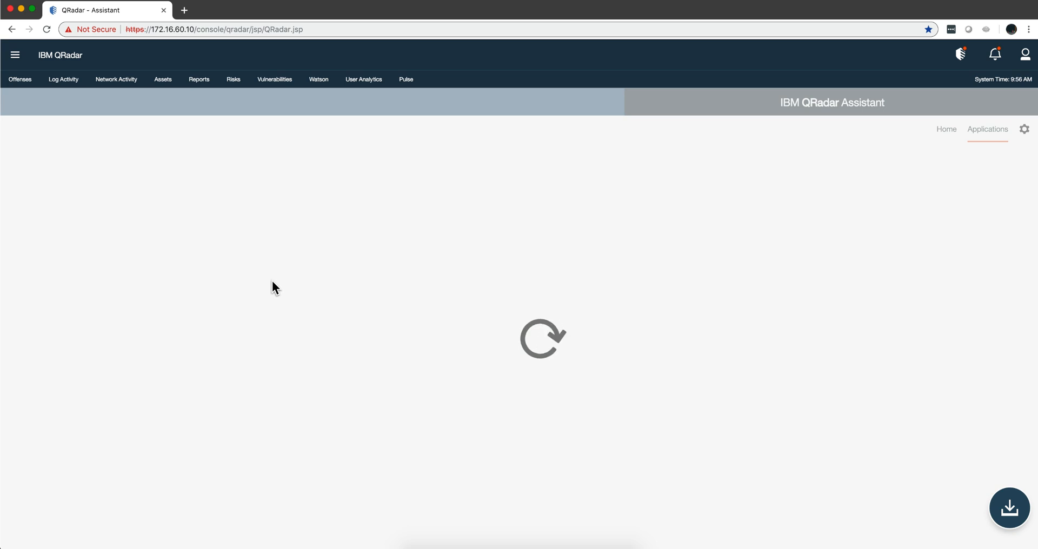
mouse_move(358, 416)
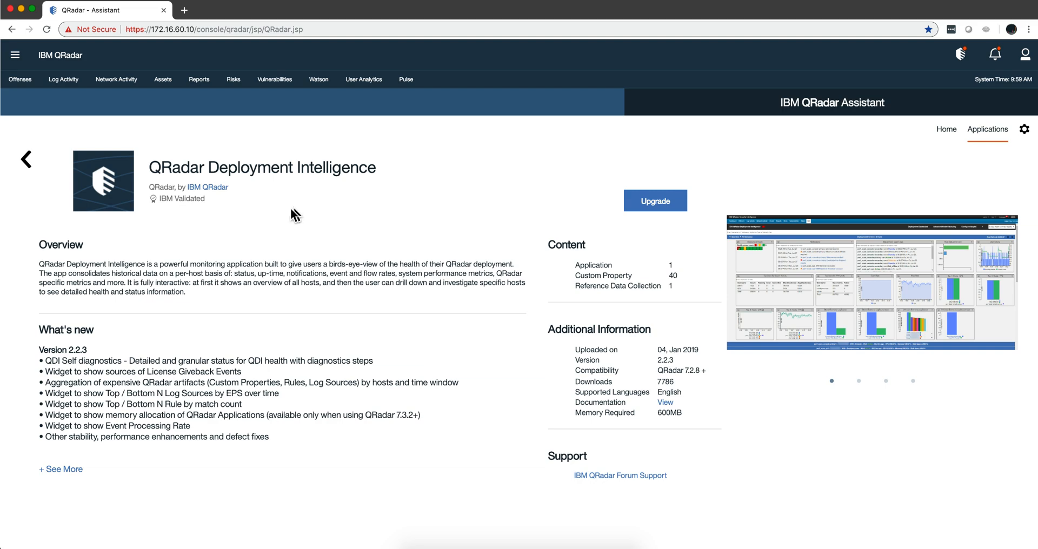
mouse_move(841, 196)
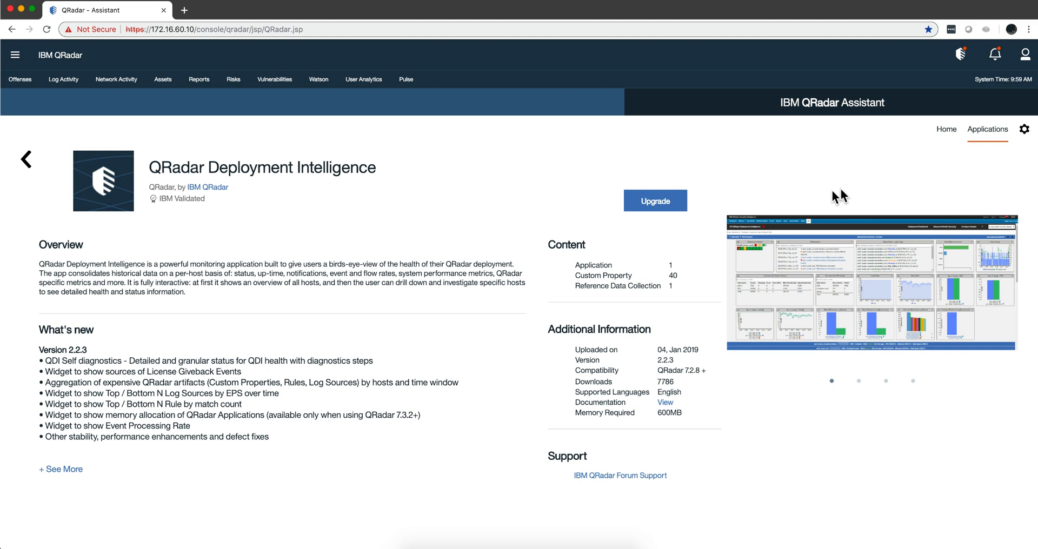
Step: Upgrade QRadar Deployment Intelligence, accepting its terms
click(654, 200)
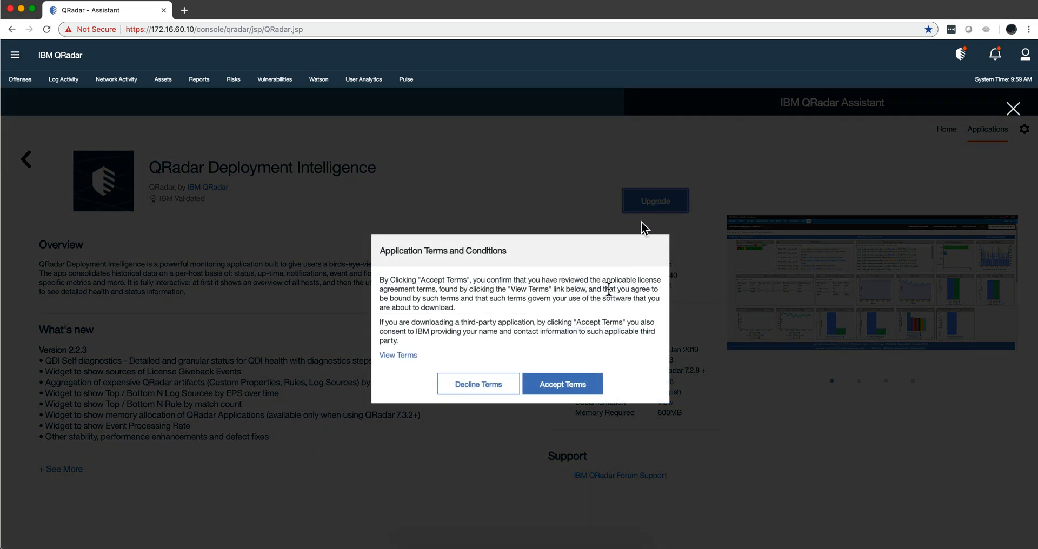
click(562, 384)
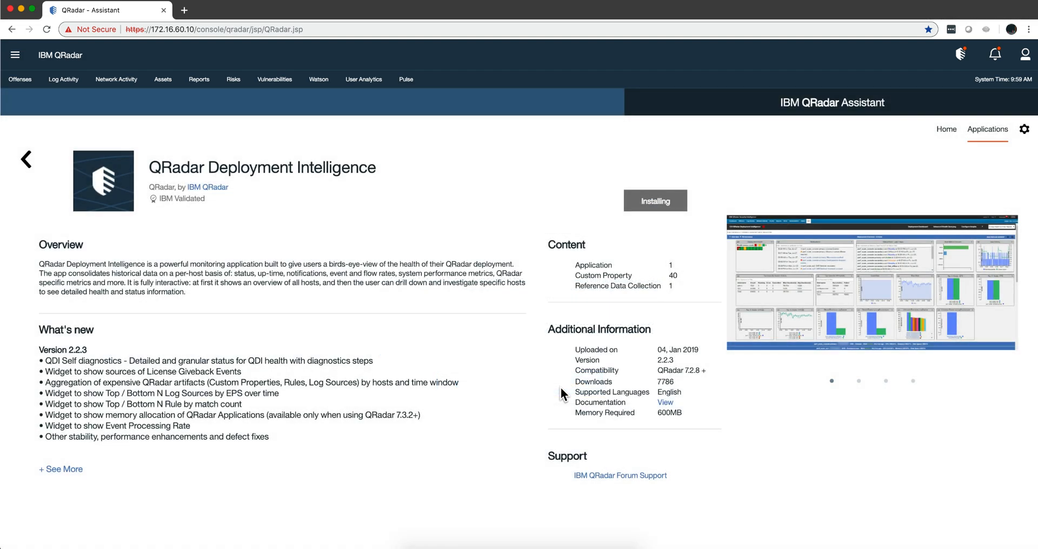
mouse_move(442, 302)
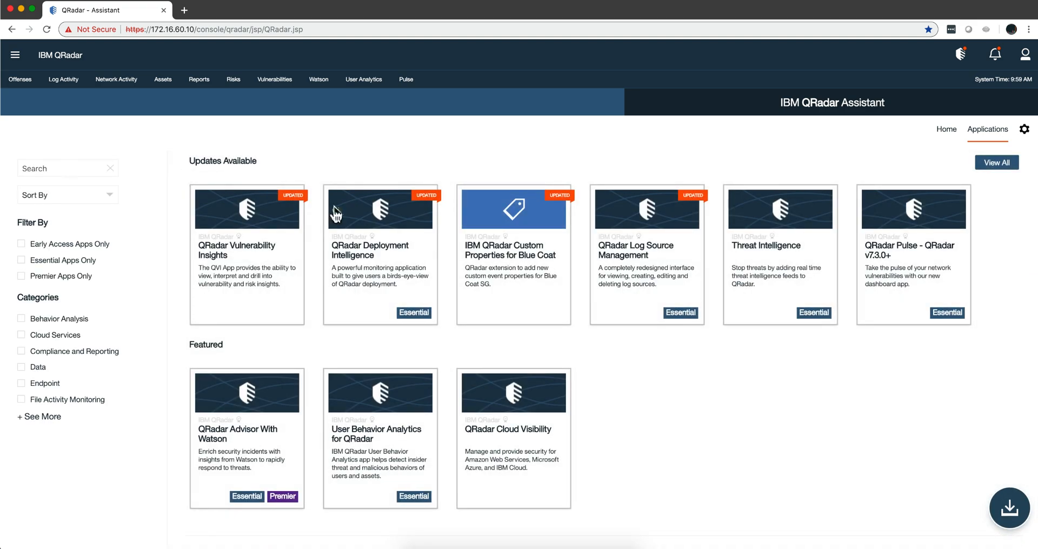
mouse_move(655, 267)
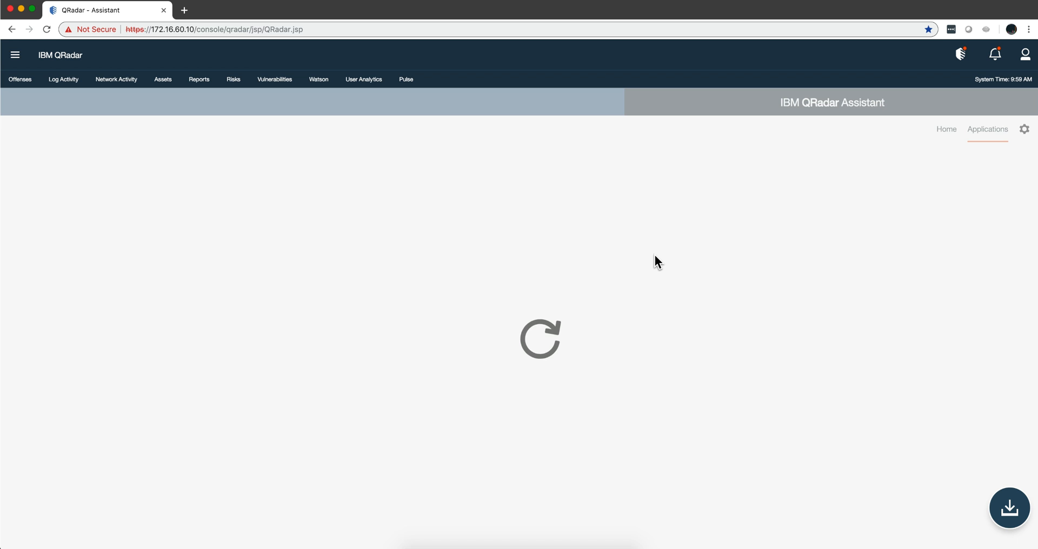
Step: Upgrade QRadar Log Source Management, accepting its terms
click(655, 200)
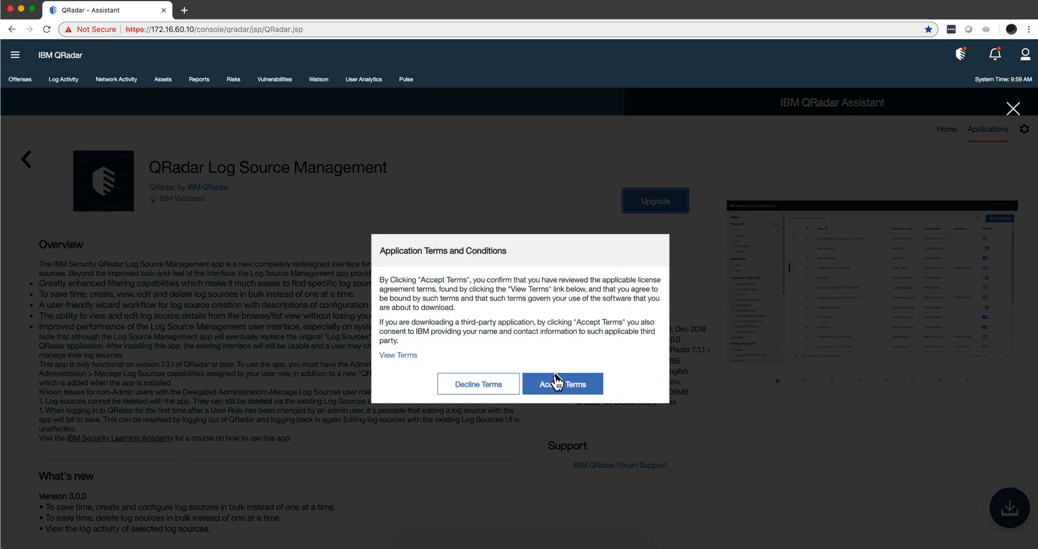
click(562, 383)
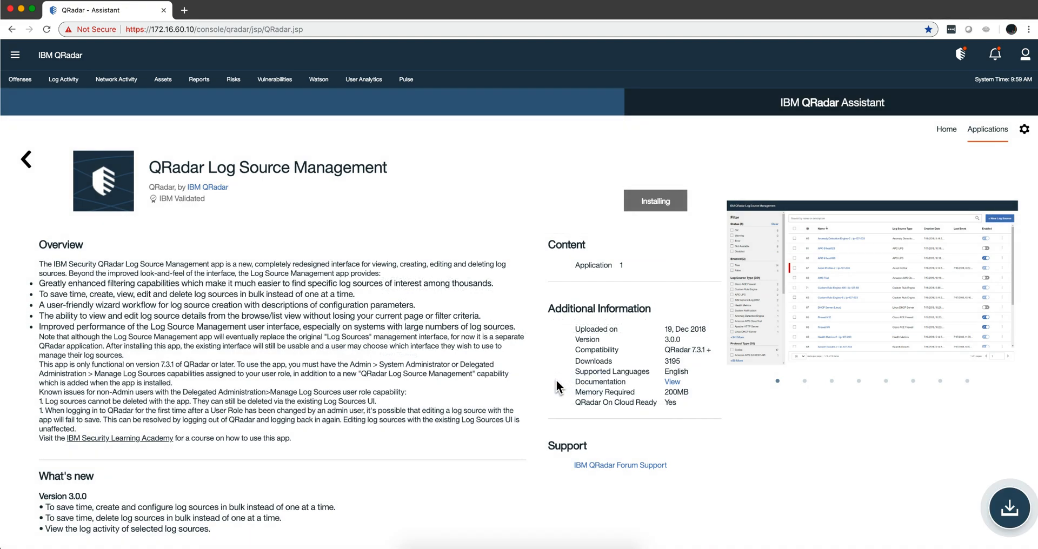
mouse_move(228, 224)
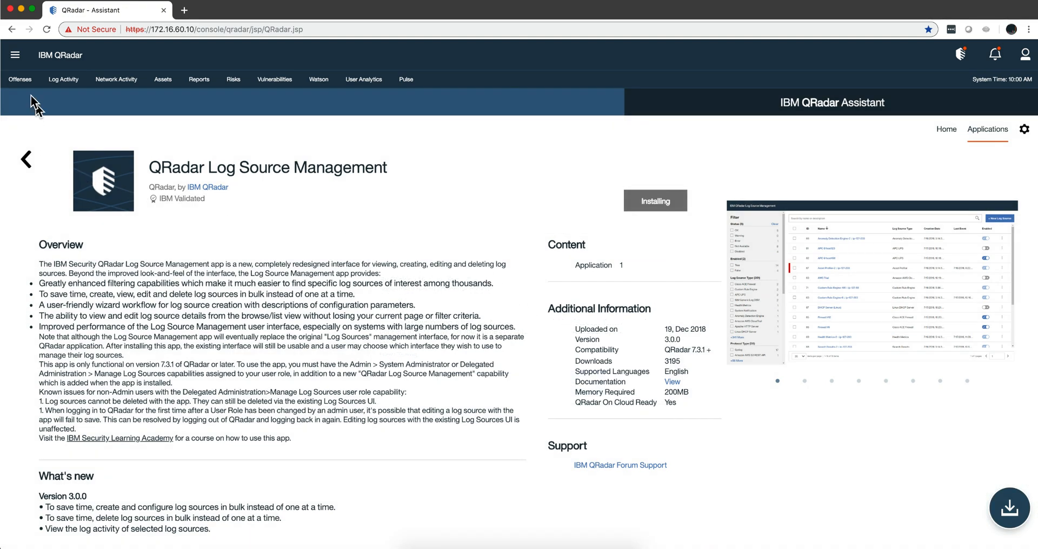
click(14, 55)
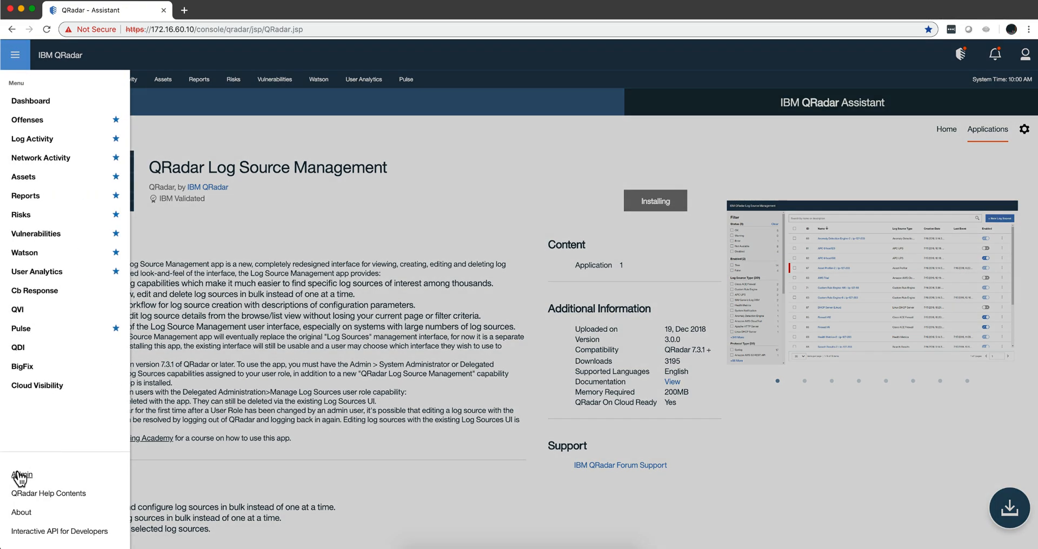
click(19, 474)
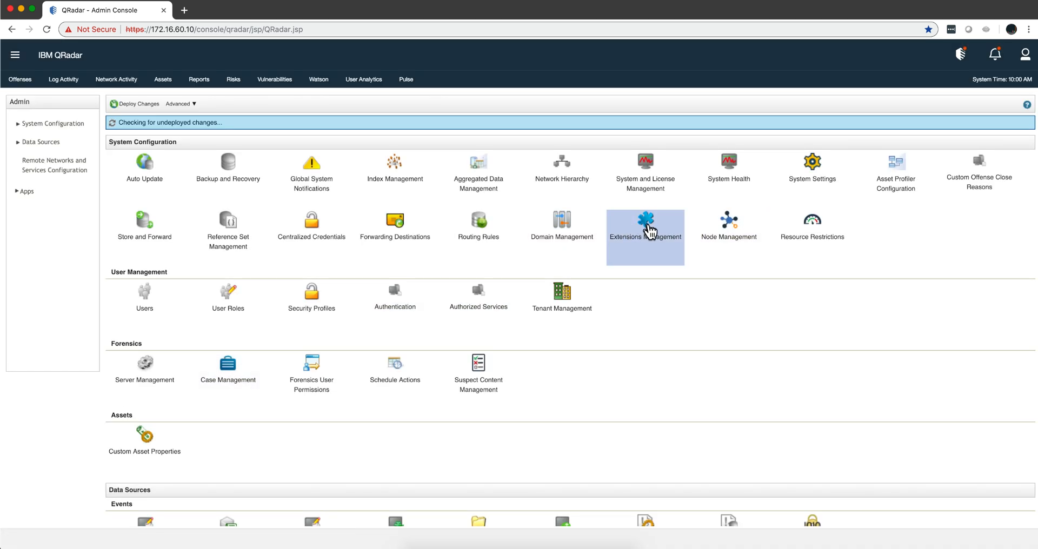
click(644, 220)
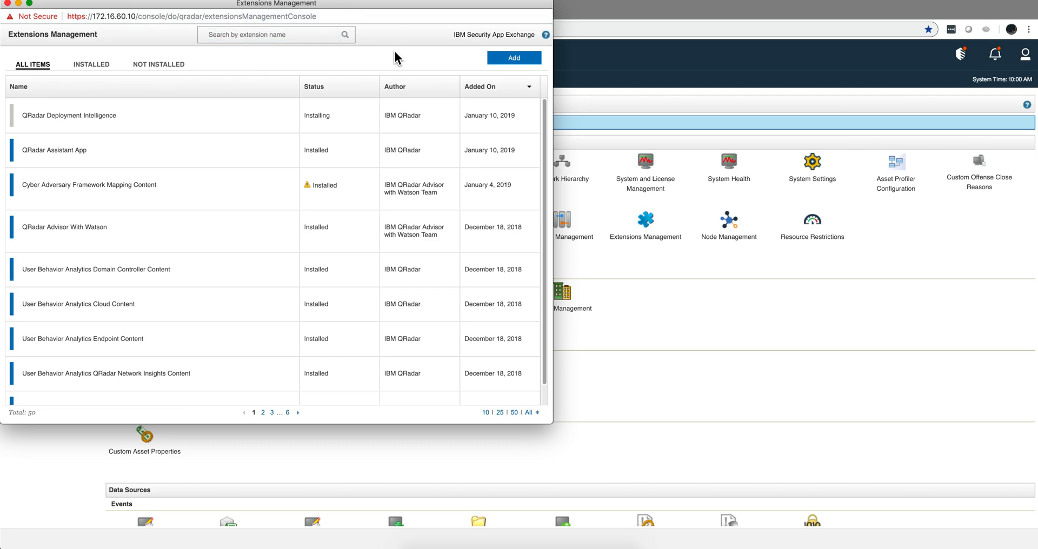
mouse_move(302, 480)
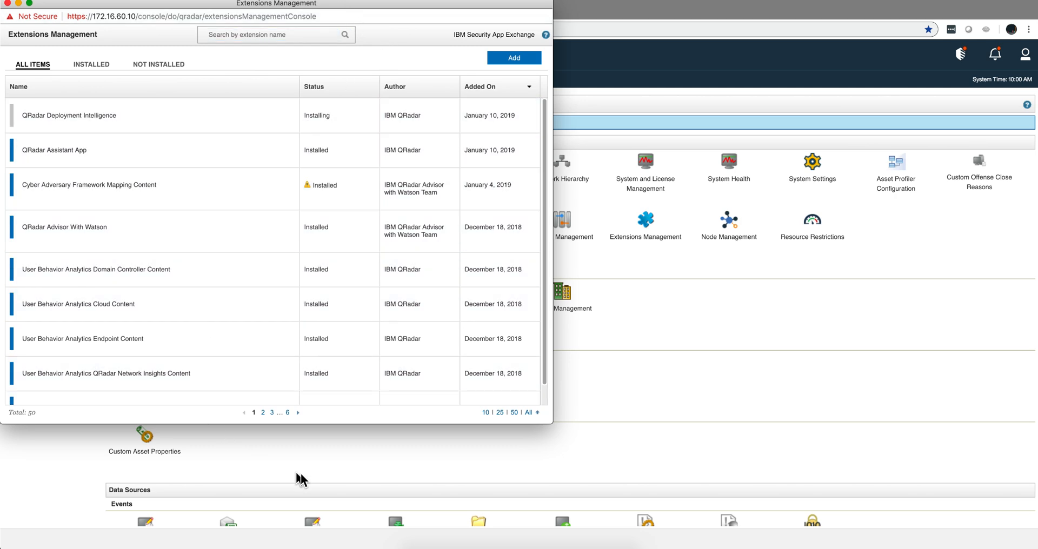
mouse_move(537, 499)
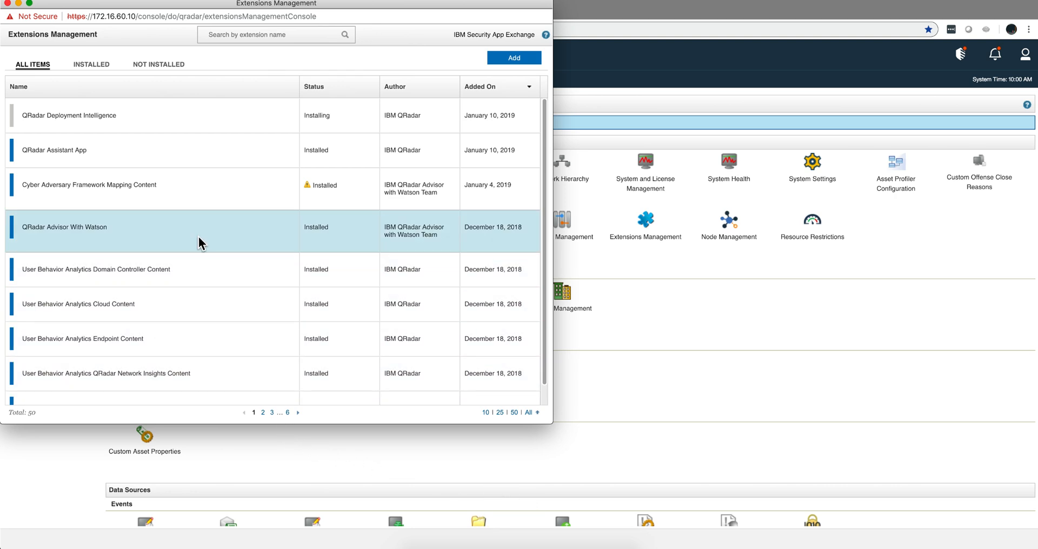
scroll(down, 3)
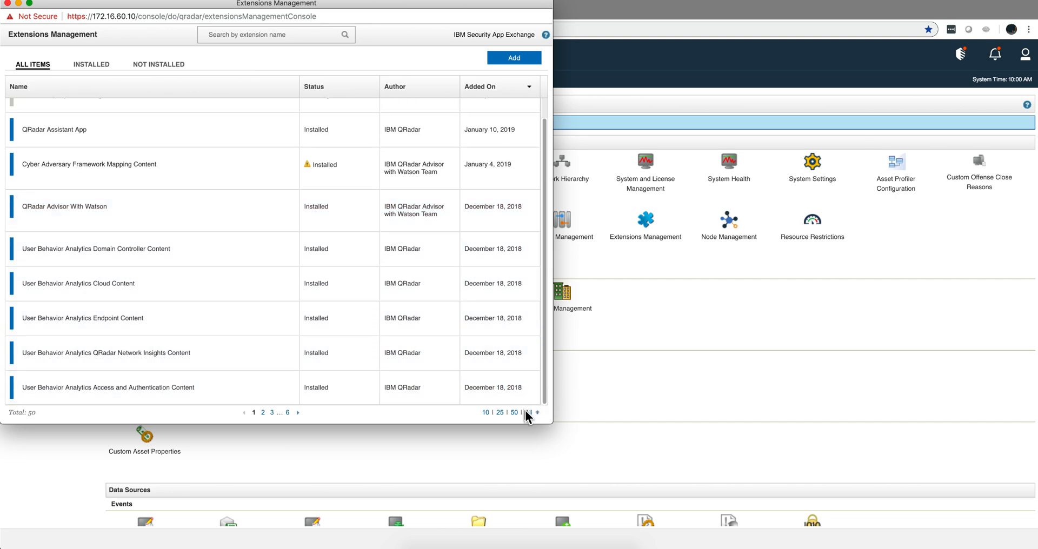
click(529, 412)
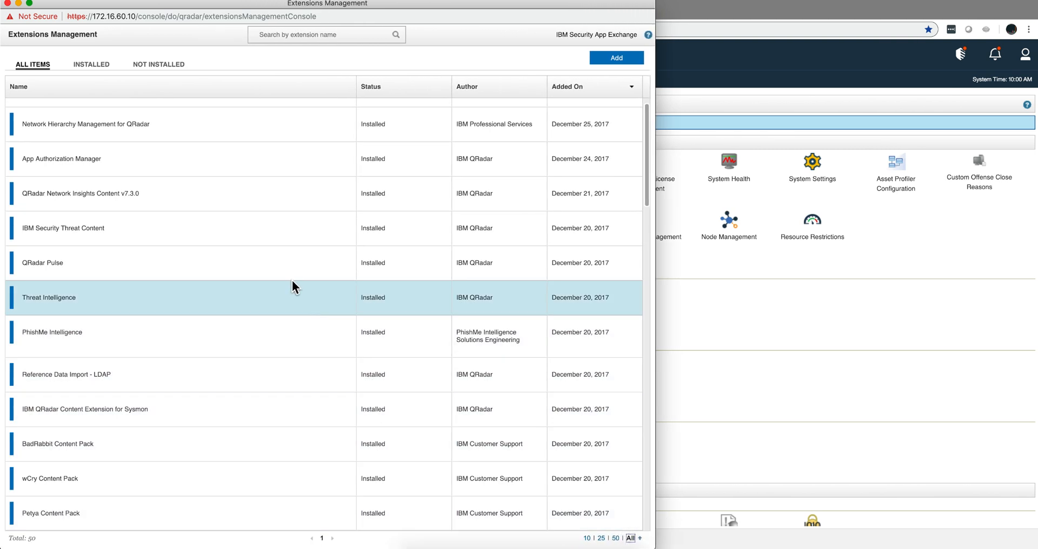
mouse_move(223, 287)
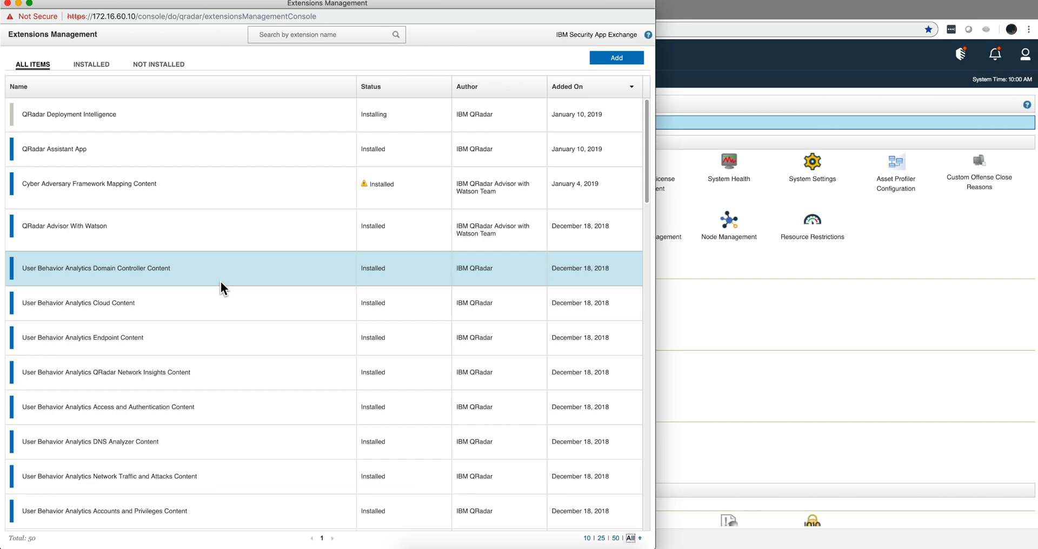
scroll(down, 3)
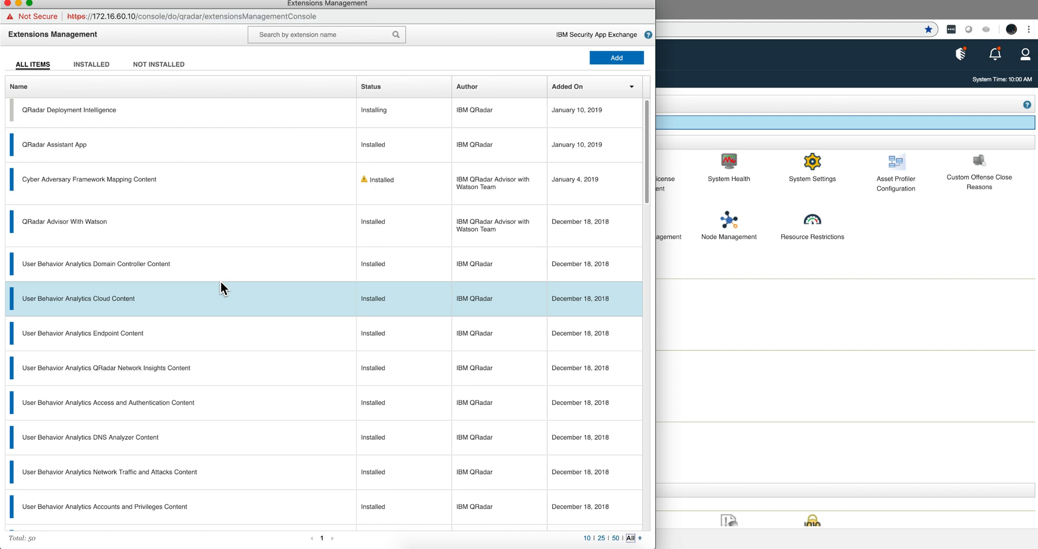
mouse_move(726, 405)
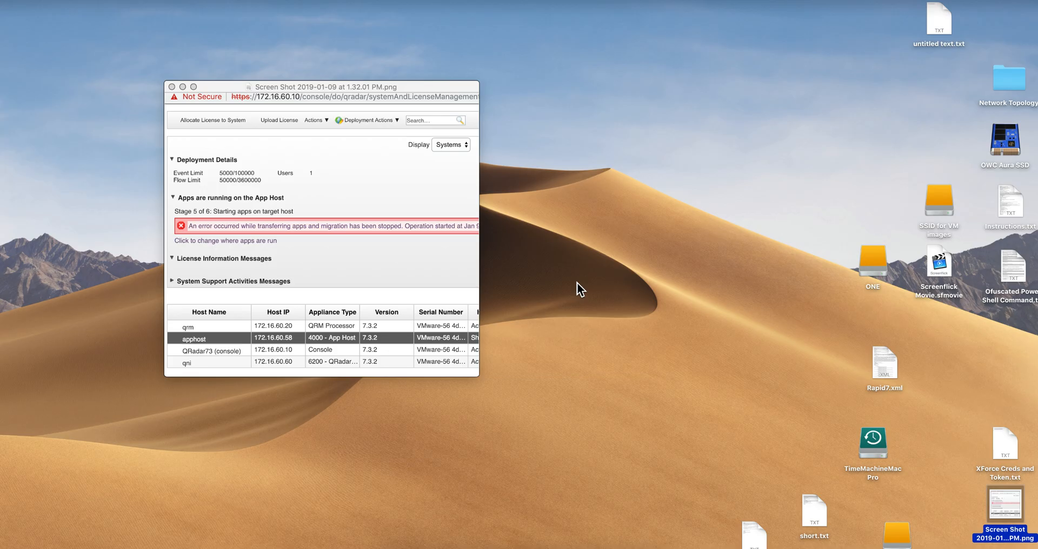
mouse_move(315, 246)
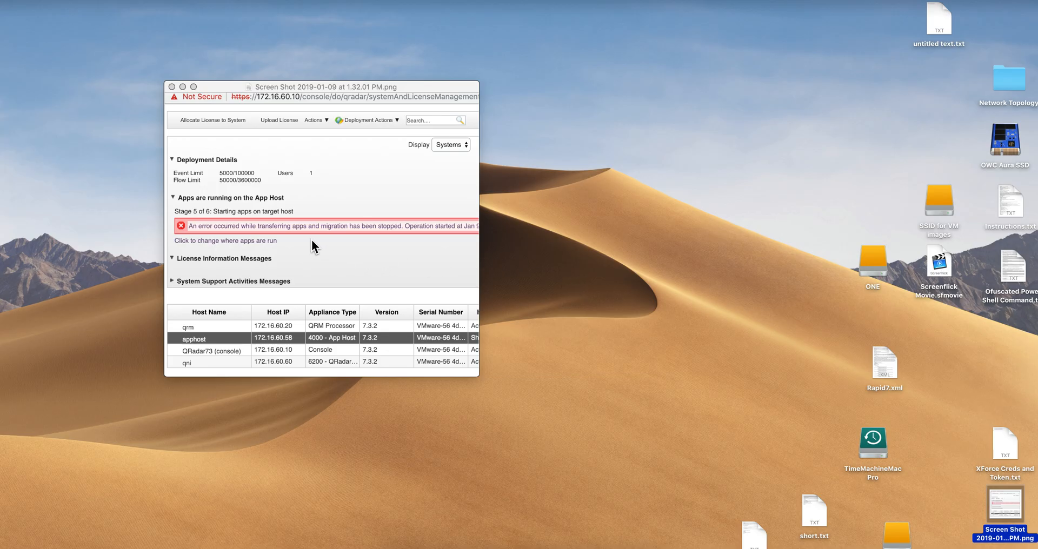
mouse_move(363, 209)
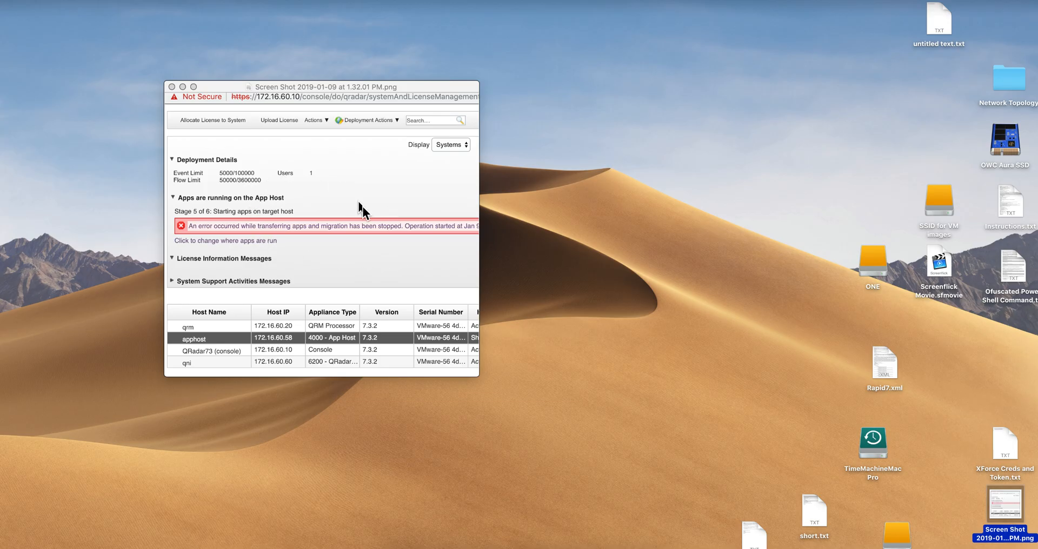
mouse_move(386, 217)
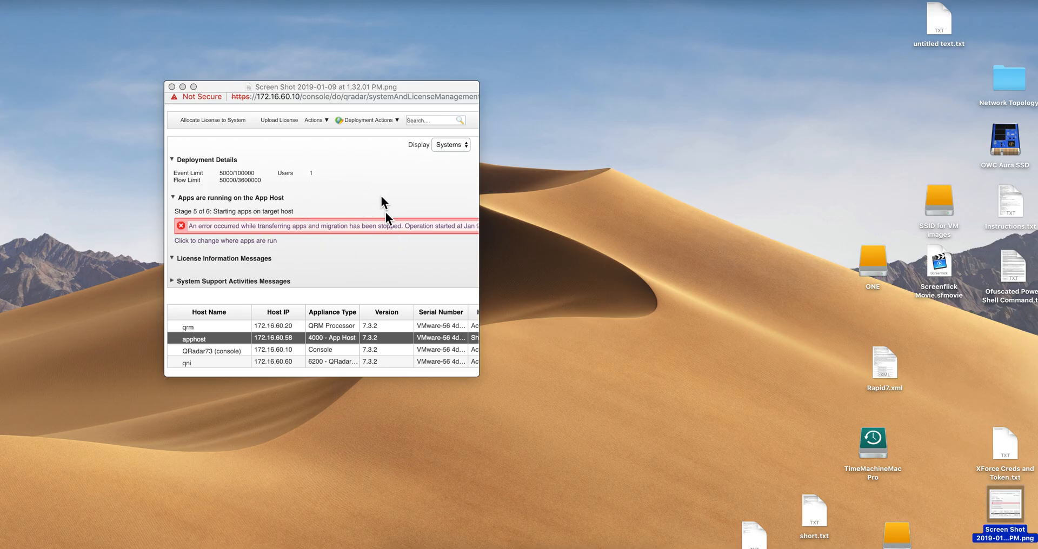
mouse_move(317, 253)
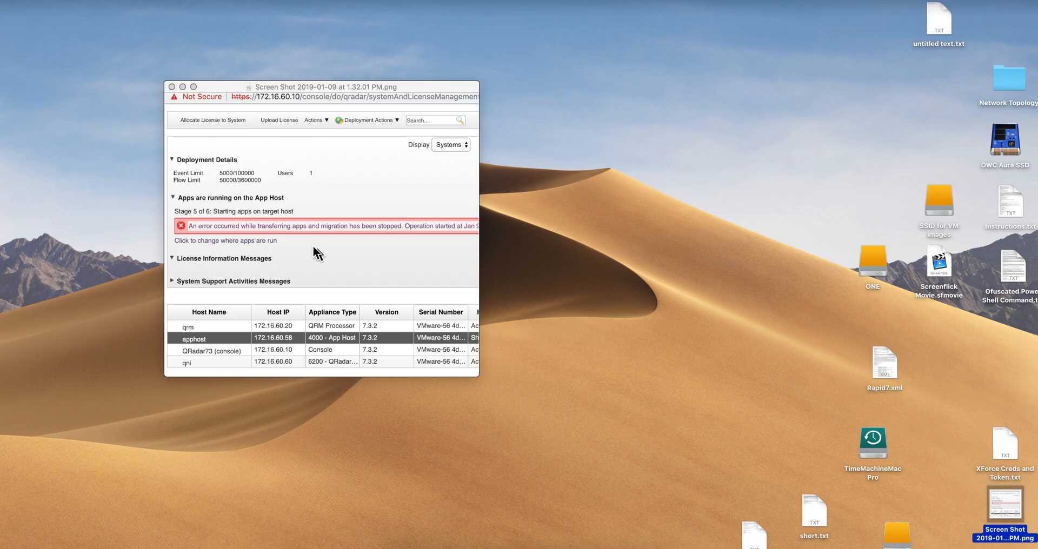
mouse_move(257, 222)
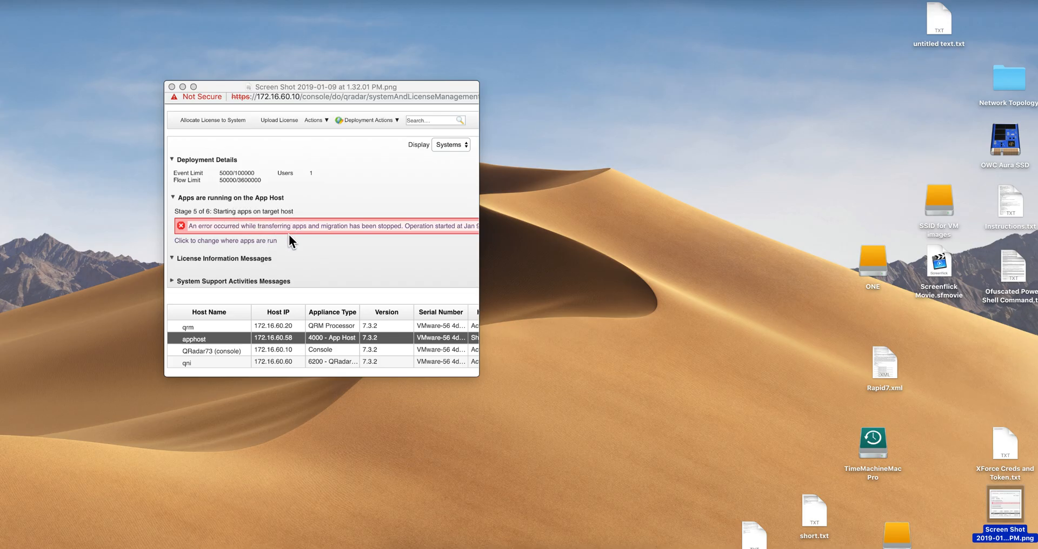
mouse_move(297, 244)
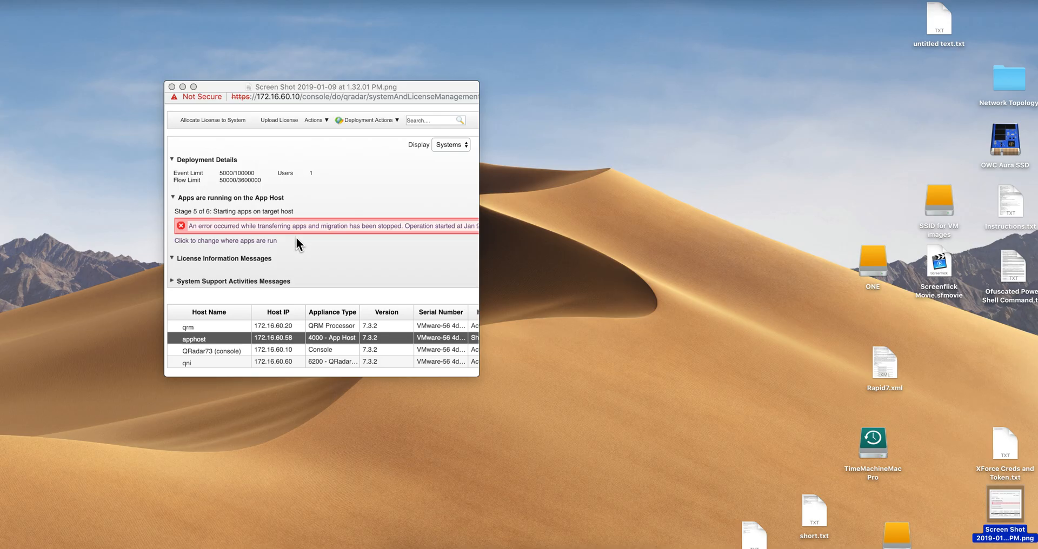
mouse_move(303, 234)
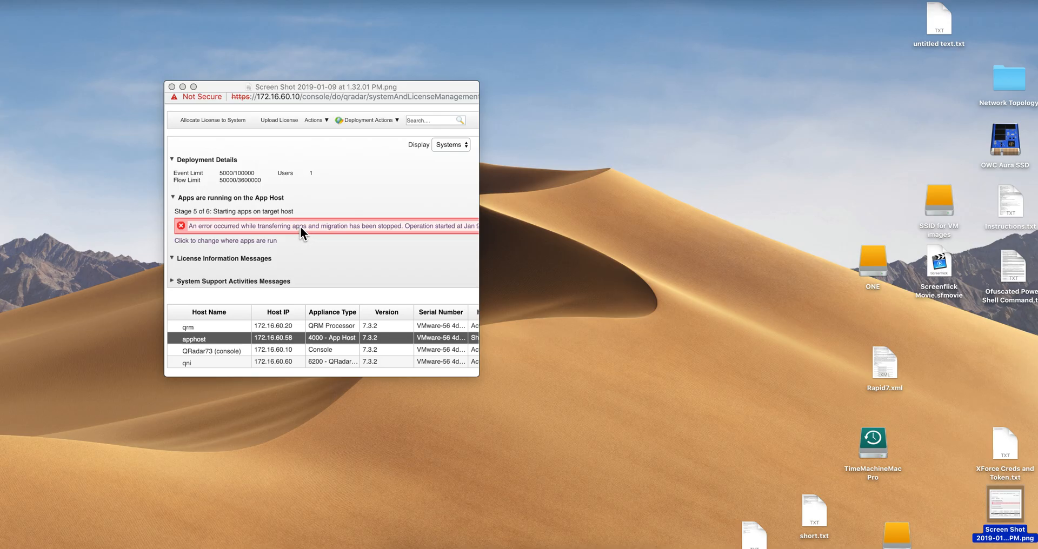
mouse_move(329, 233)
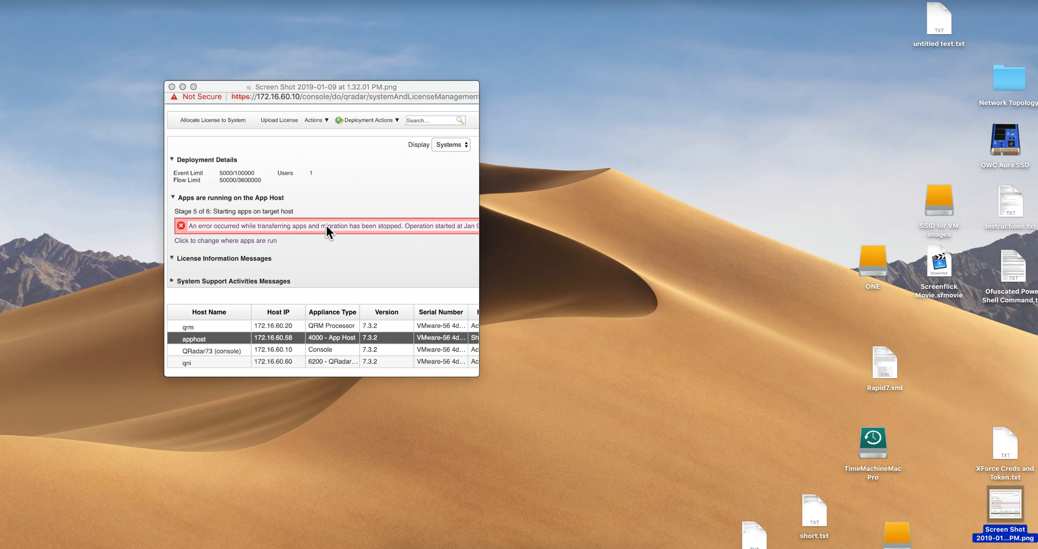
mouse_move(576, 410)
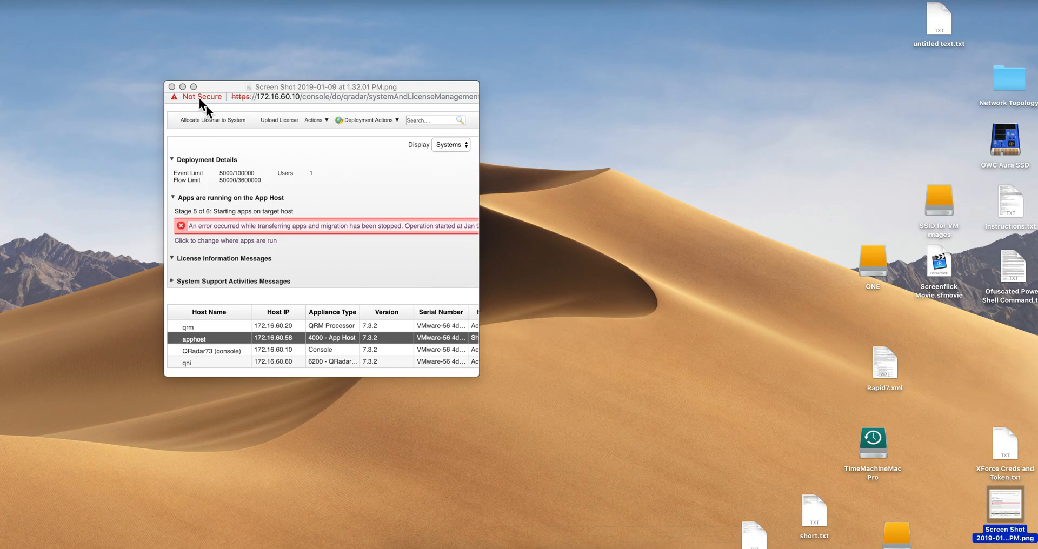
Step: View the screenshot showing the failed app transfer and migration to the App Host
click(172, 87)
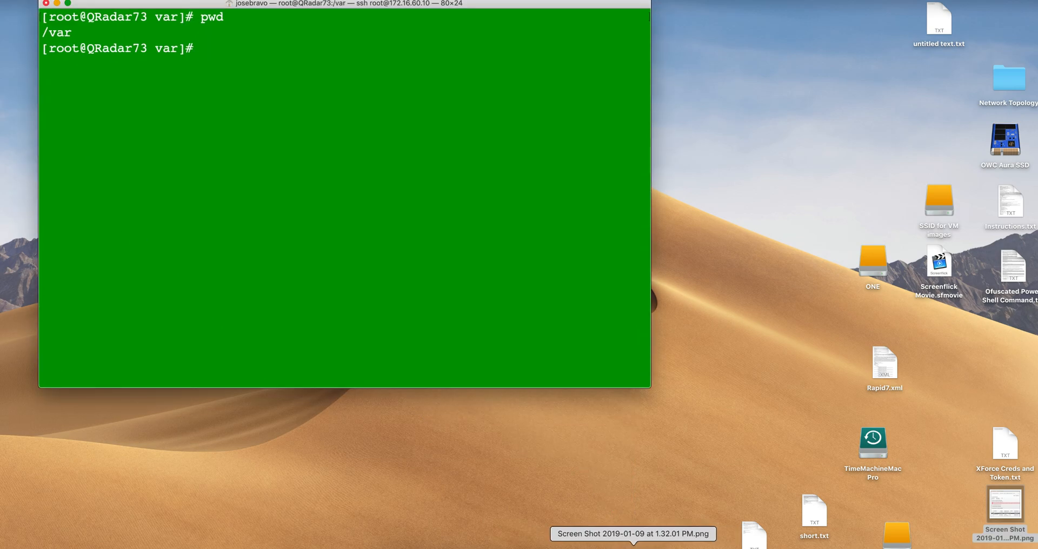
mouse_move(369, 199)
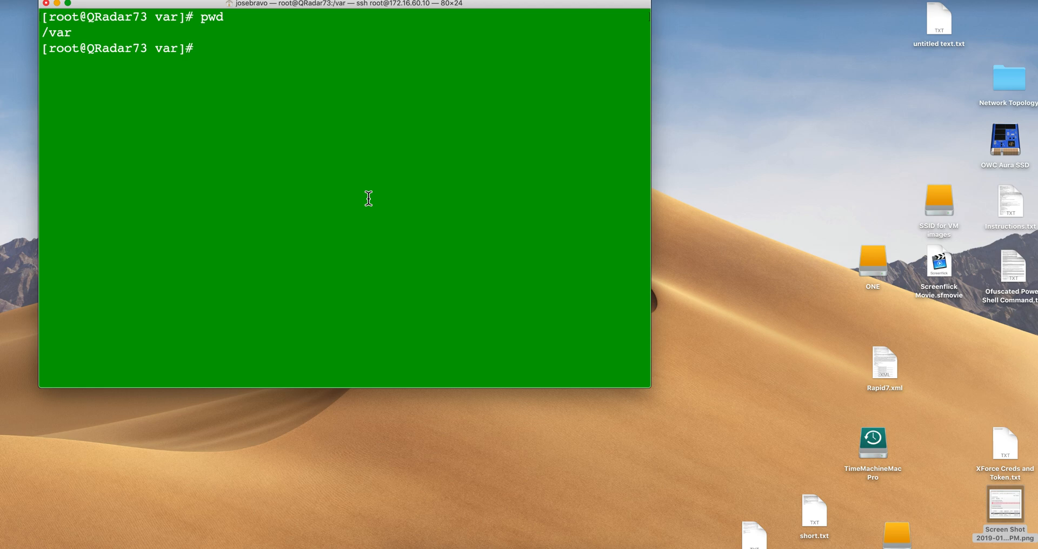
Step: Move into /var/log and then the setup-7.3.0.20171205025101 folder via Tab completion
text(cd)
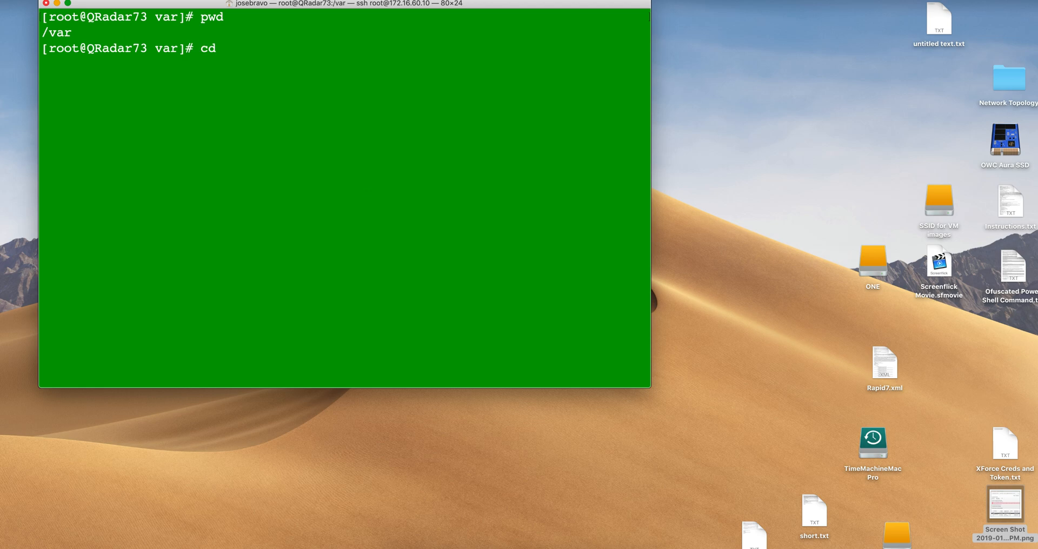
text(log)
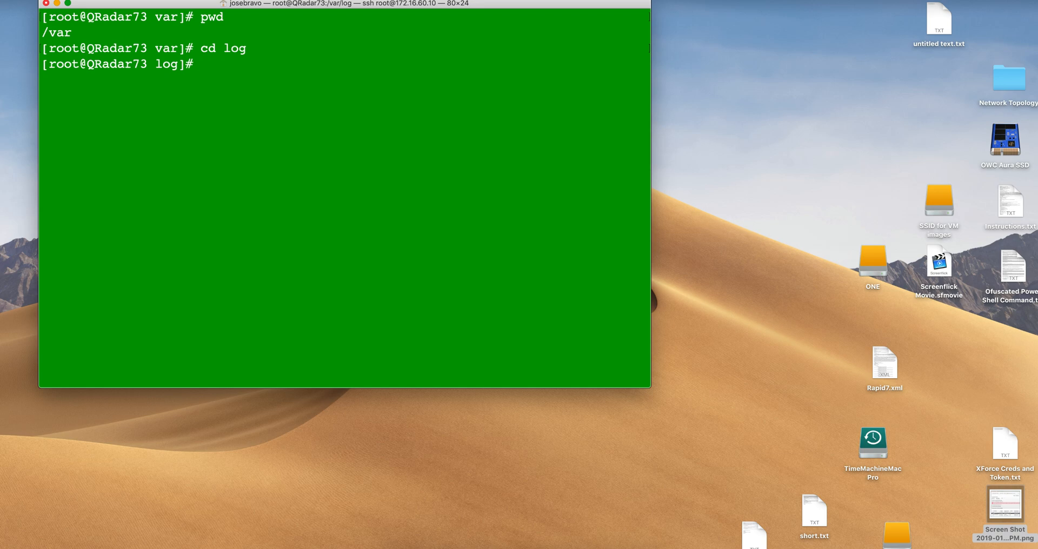
text(cd s)
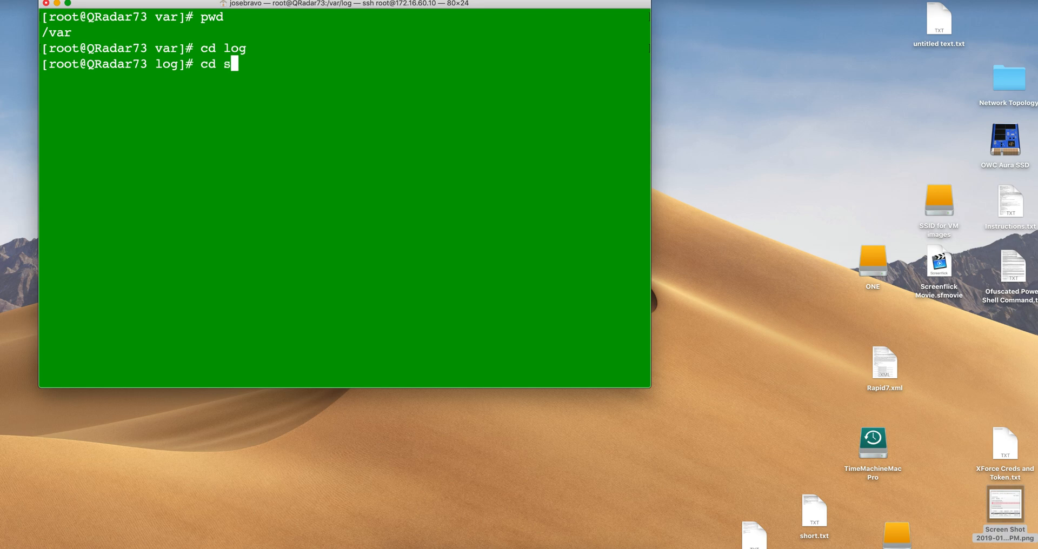
text(et)
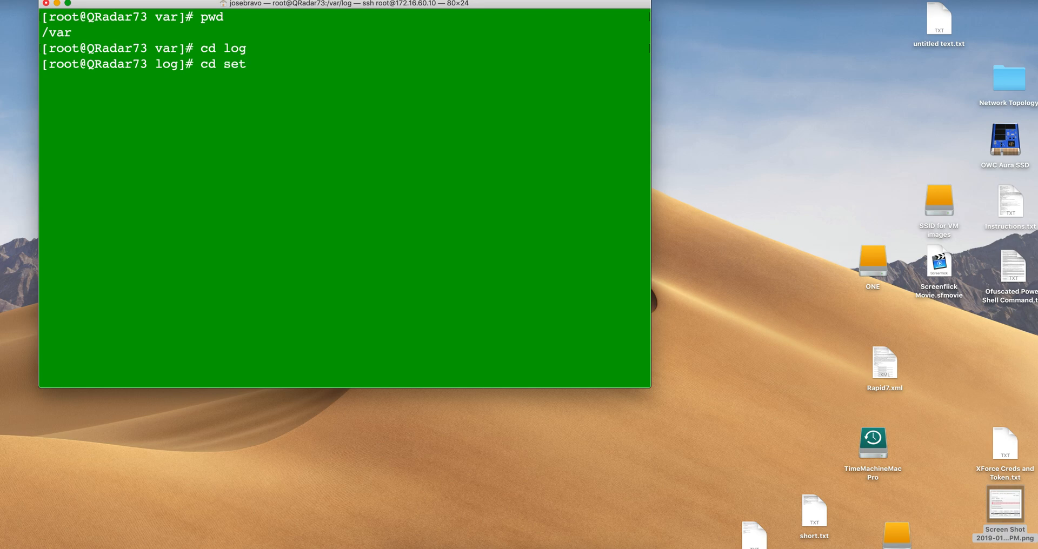
text(up-)
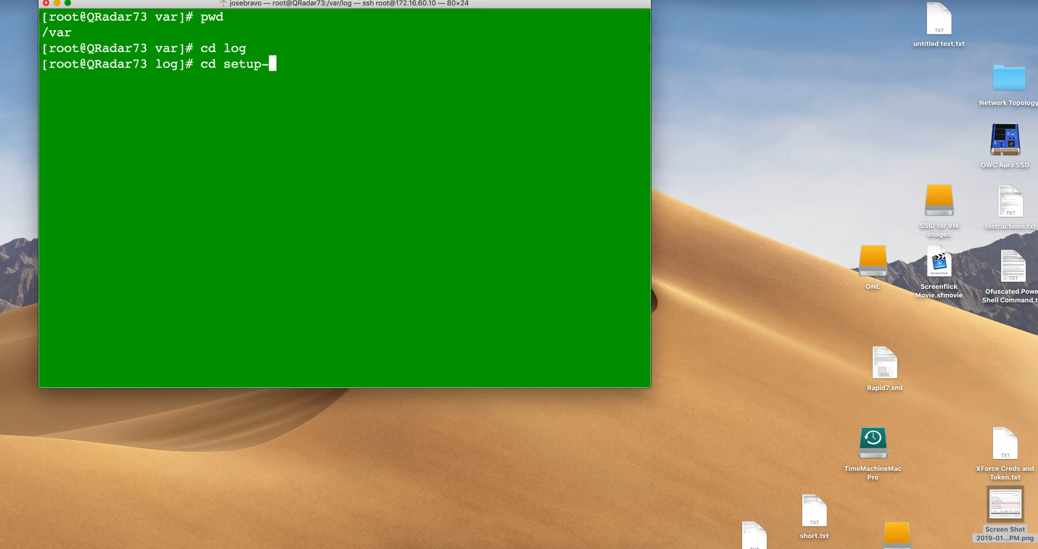
key(Tab)
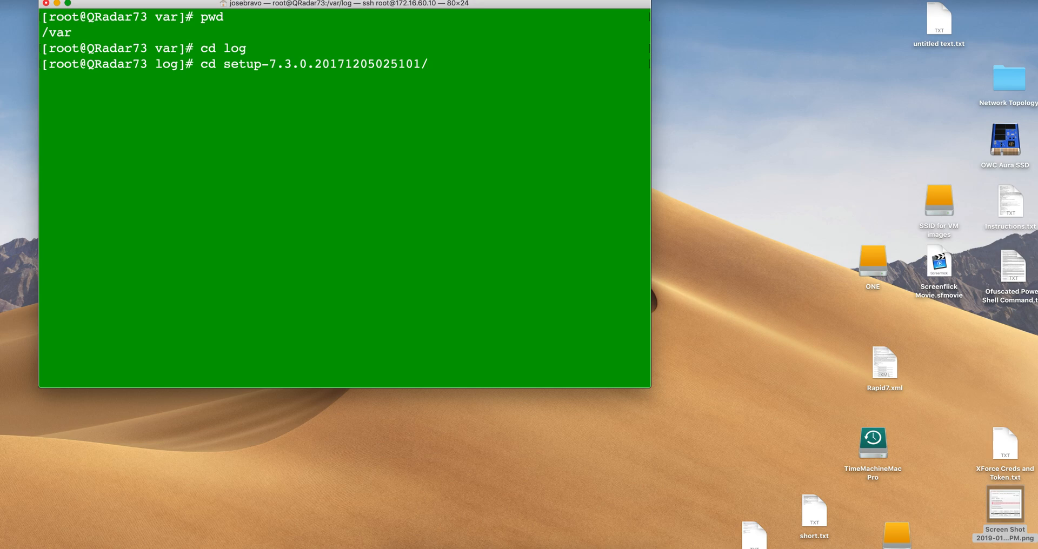
key(Return)
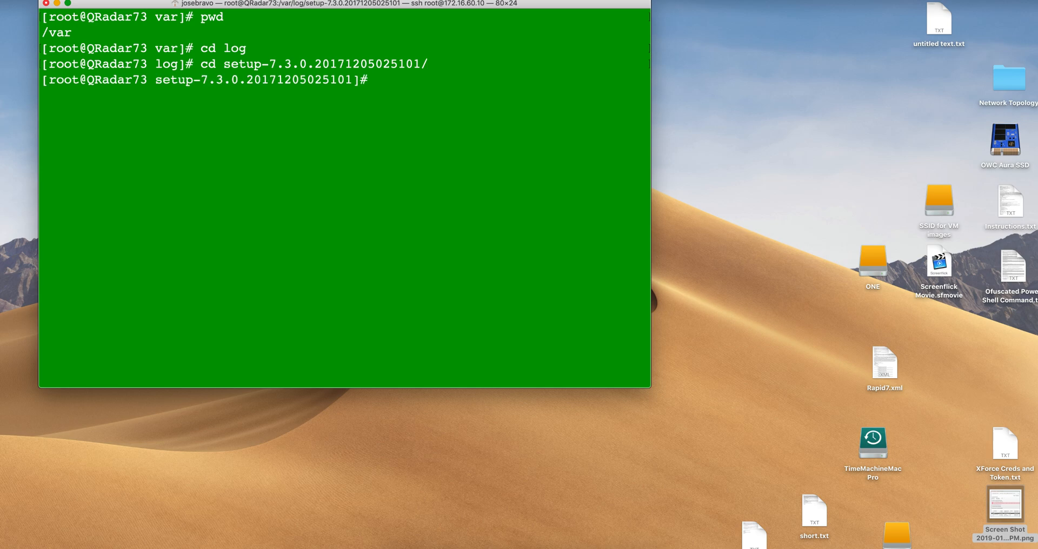
Step: List reg* to locate registryMigration.log and begin opening it in vi
text(ls)
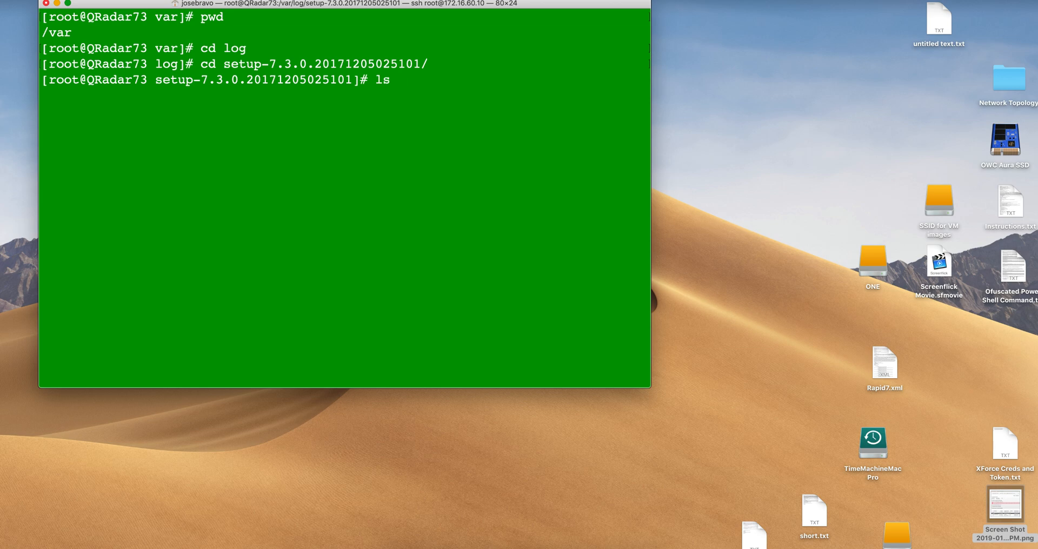
text(re)
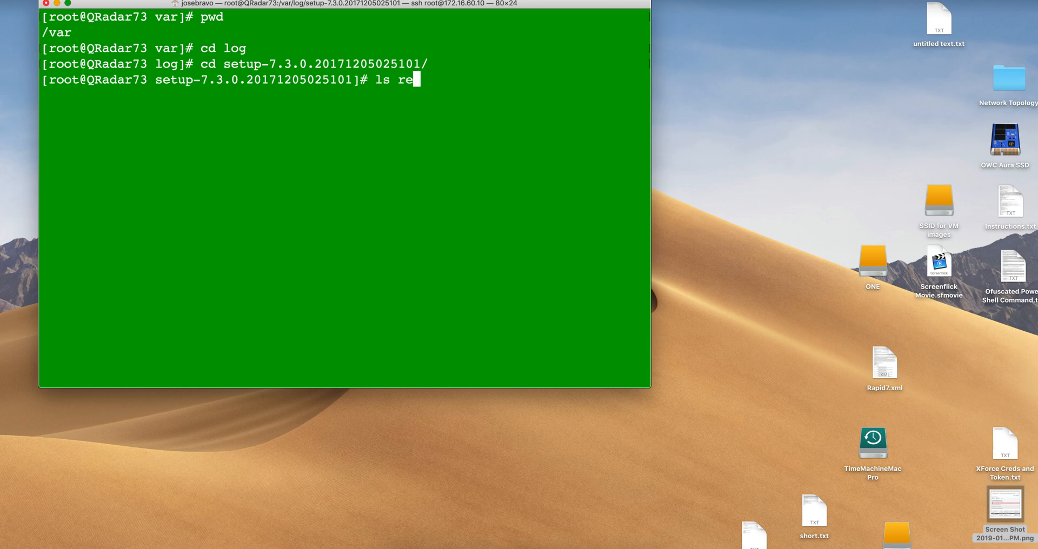
text(g*)
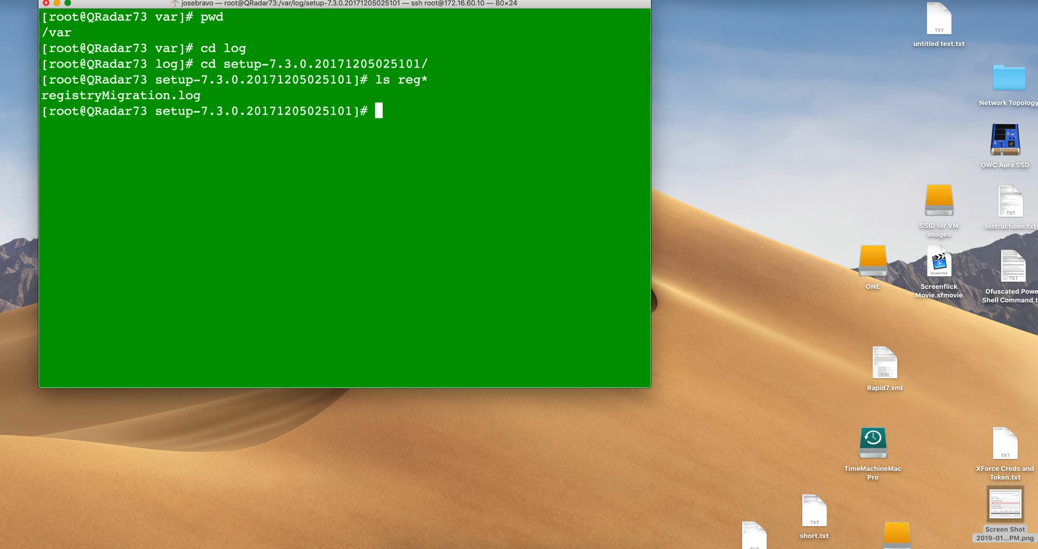
text(vi registryMigration.log)
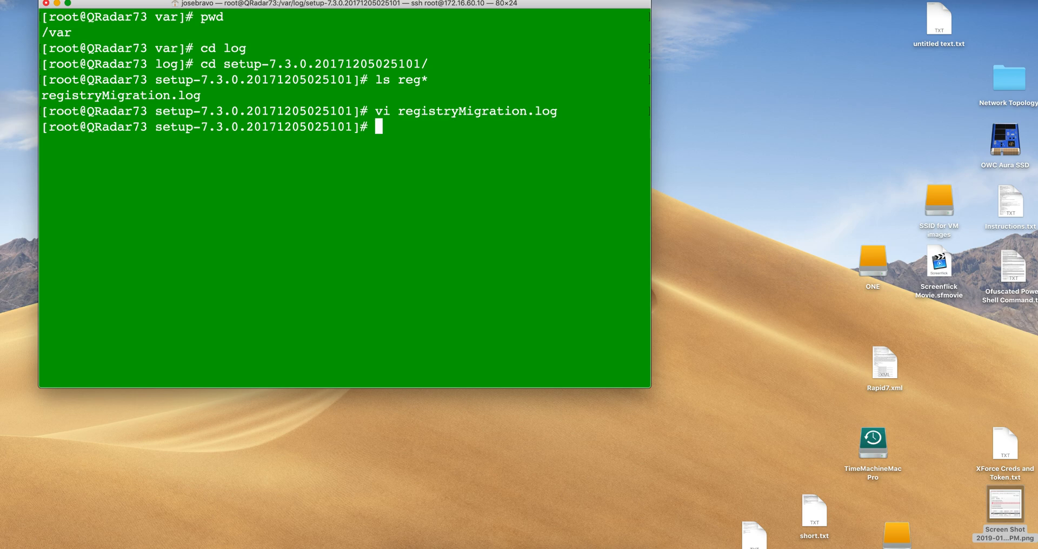
mouse_move(962, 527)
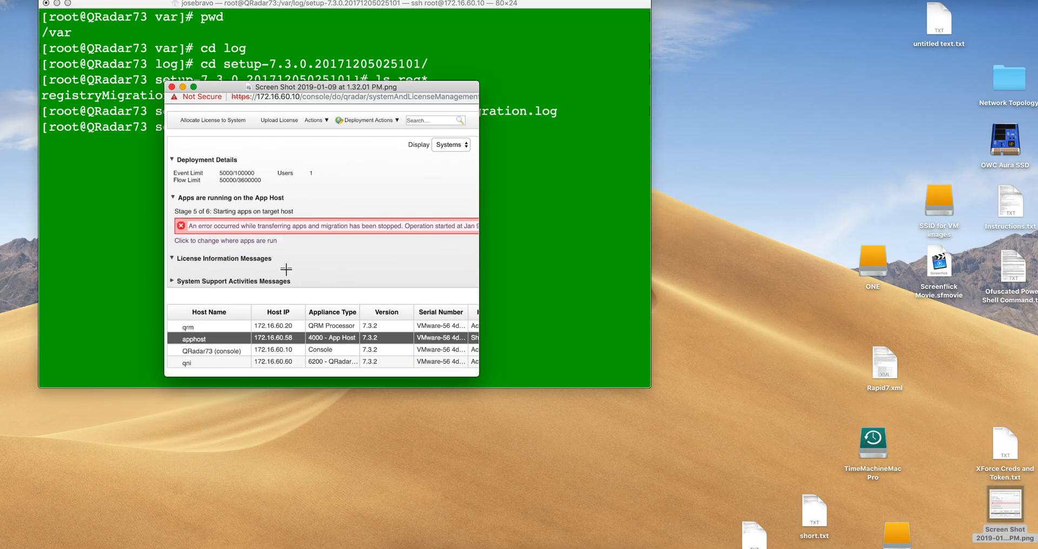
mouse_move(207, 240)
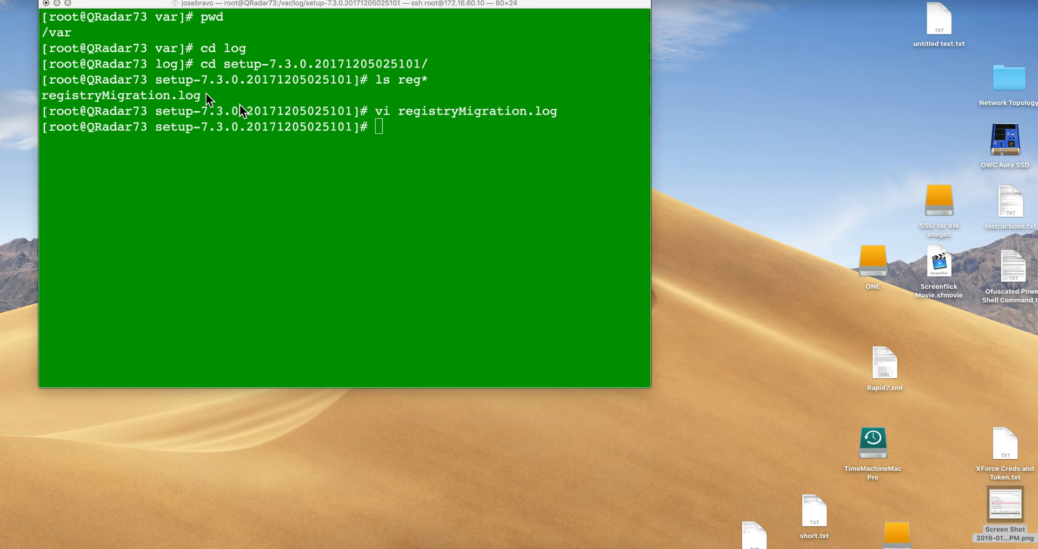
mouse_move(376, 183)
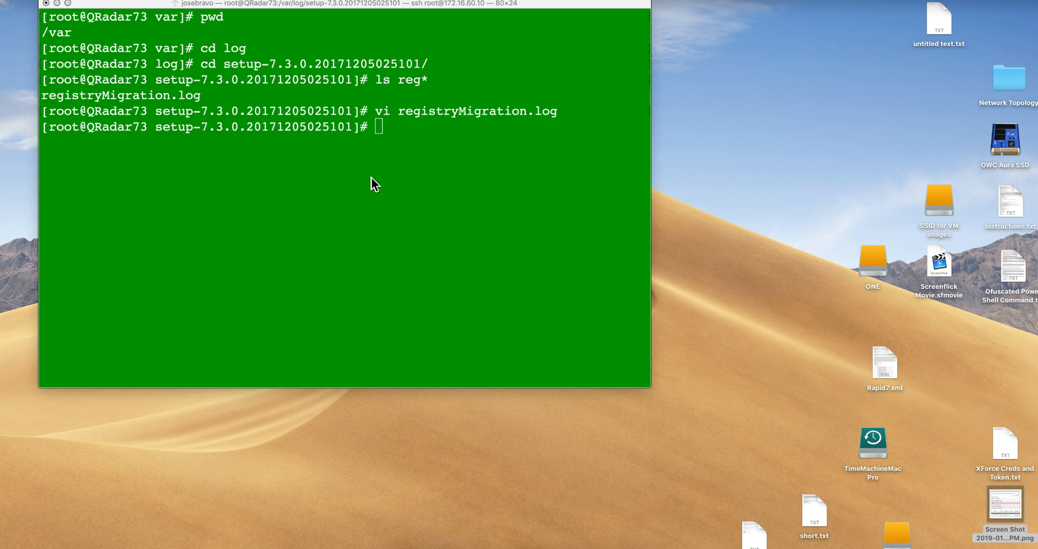
text(cd ..)
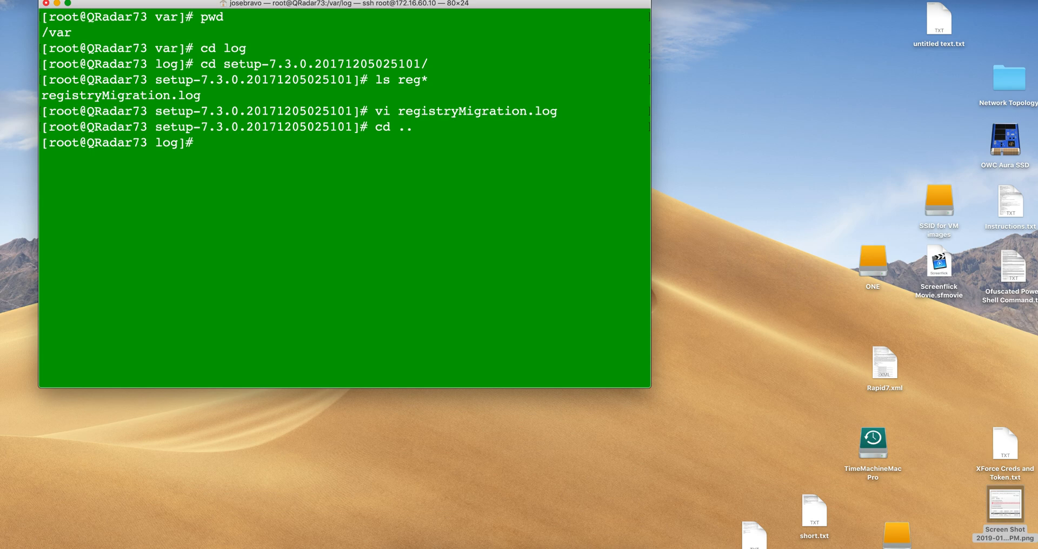
Step: Enter the qradar log folder and list the conm* container manager log files
text(cd q)
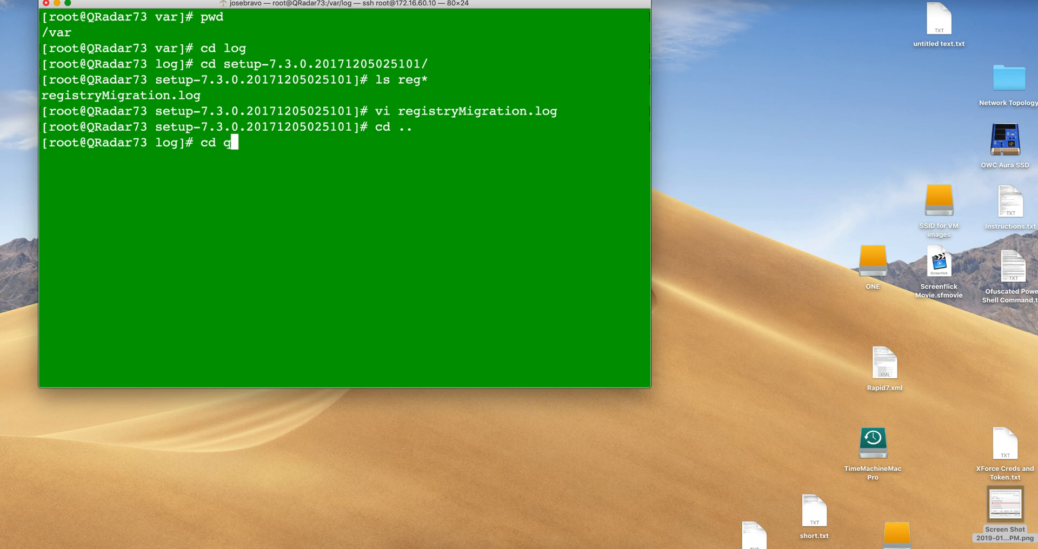
text(radar)
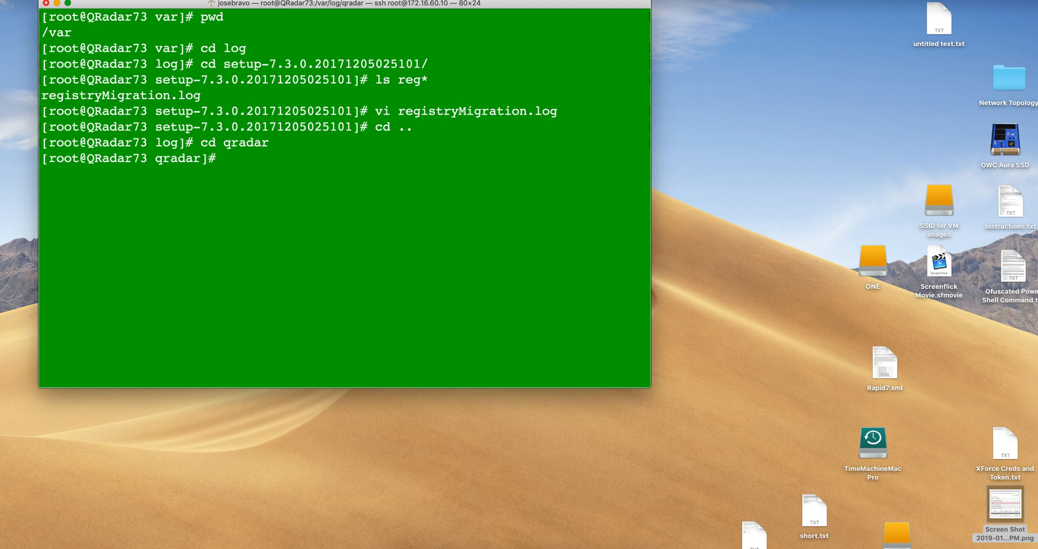
text(ls c)
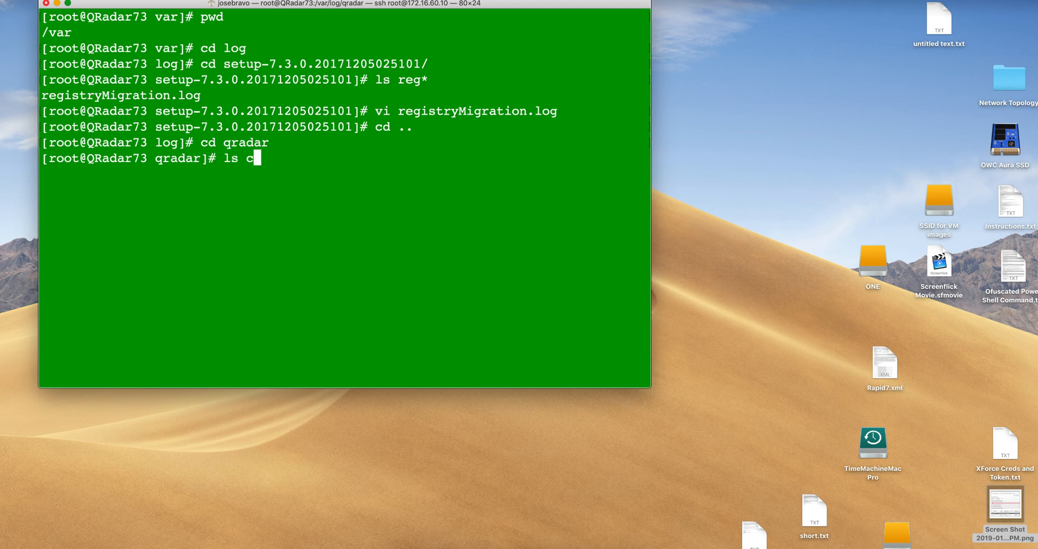
text(onm)
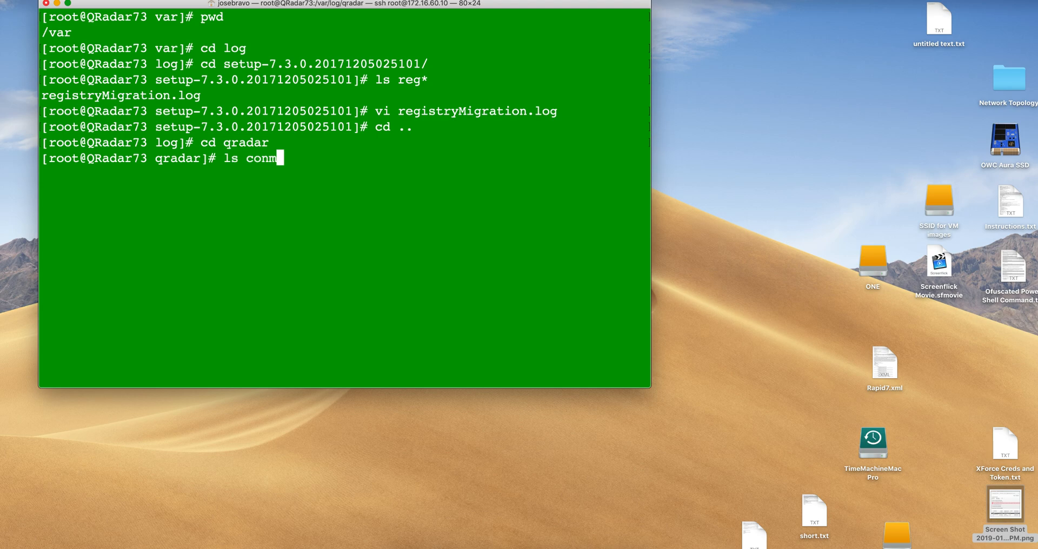
key(Return)
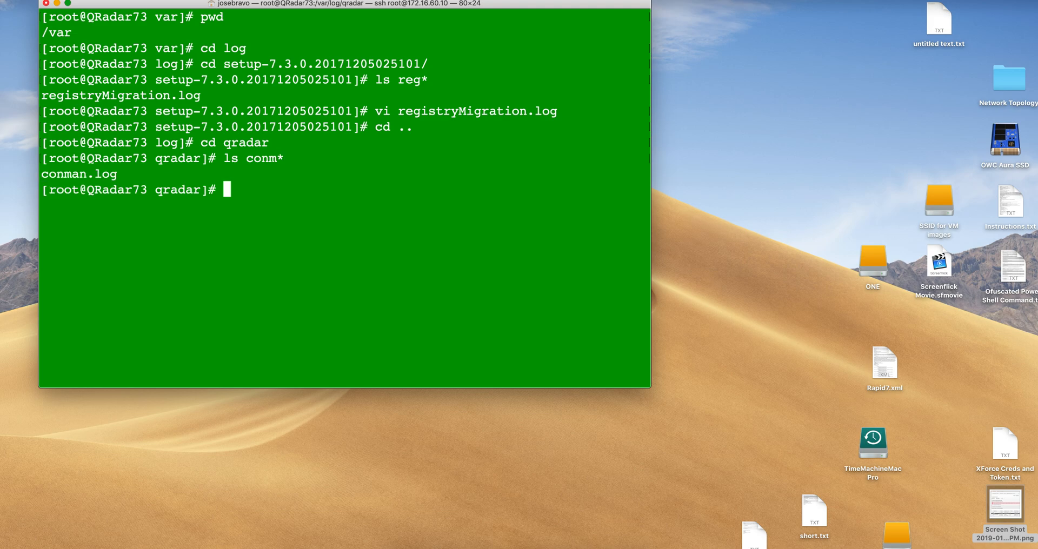
Step: View conman.log in vi to read the docker workload sync errors
text(vi)
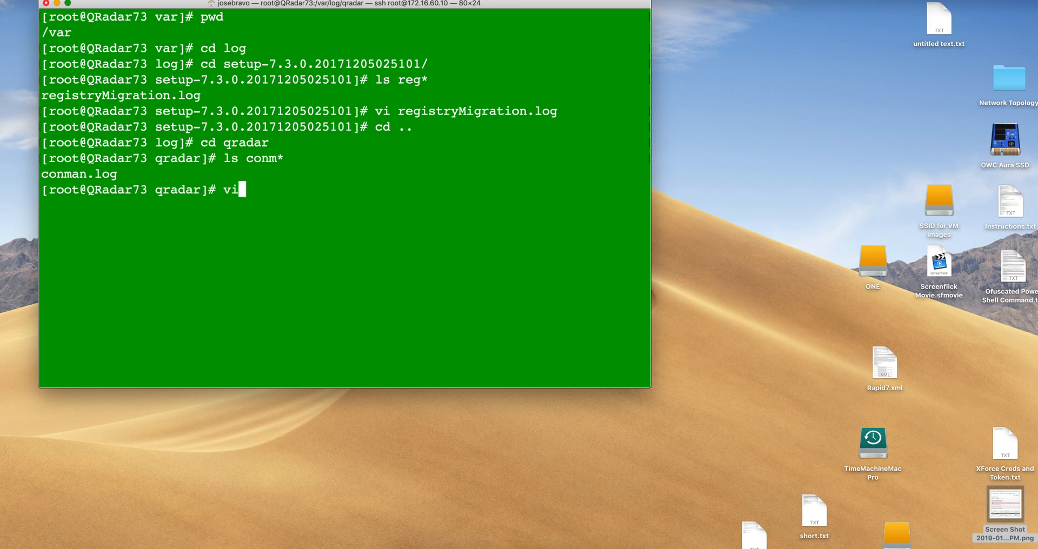
text(co)
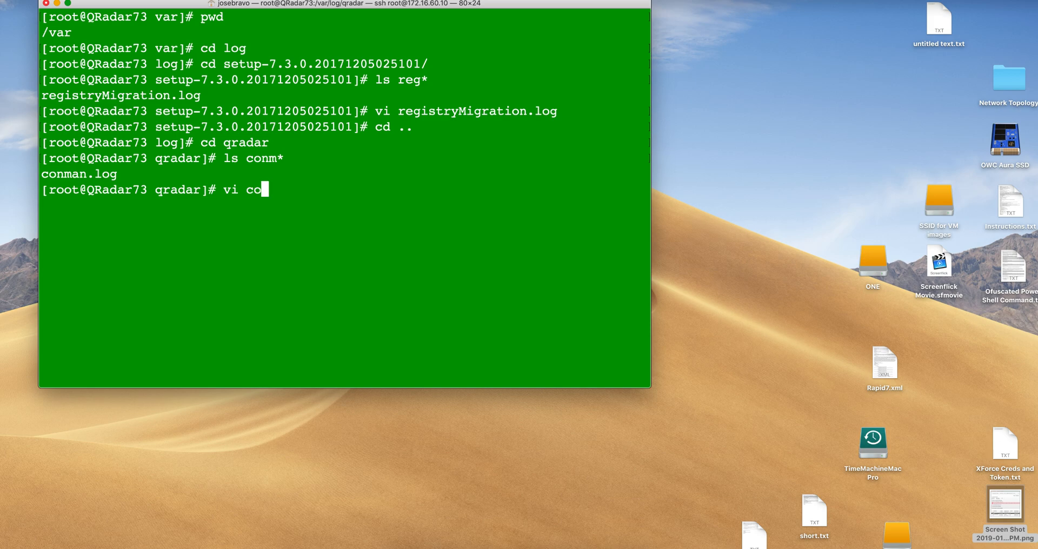
text(nma)
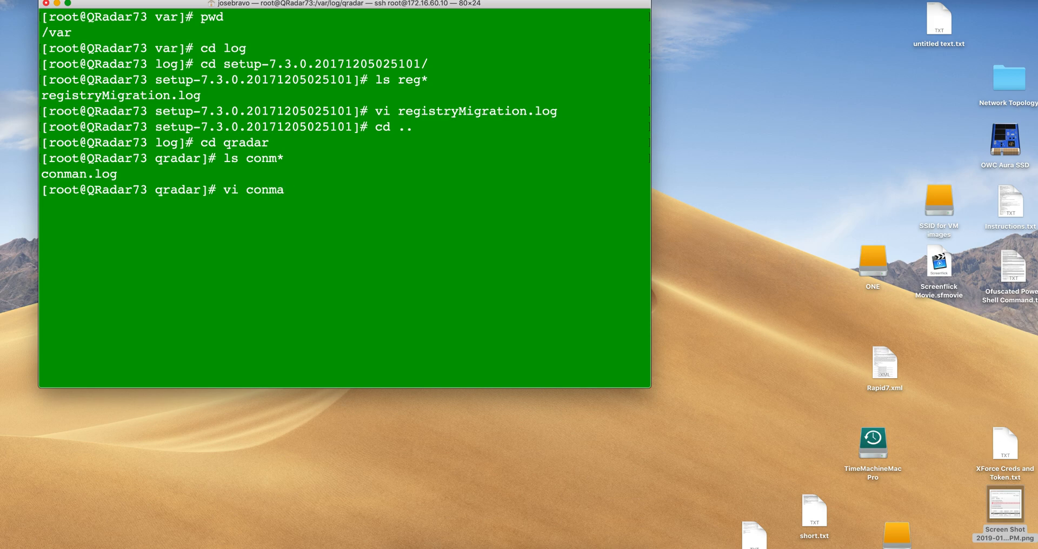
text(n)
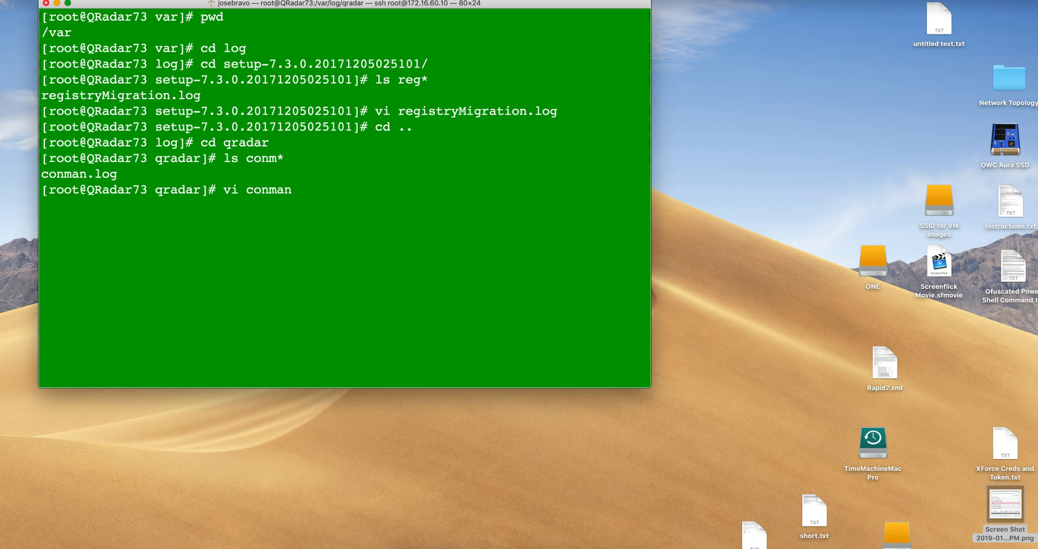
text(.lo)
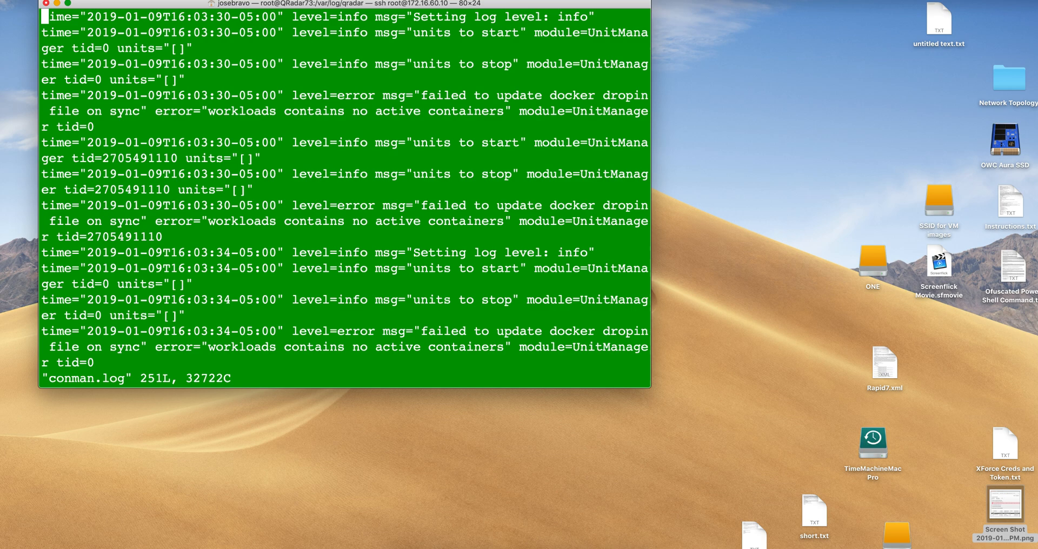
mouse_move(387, 196)
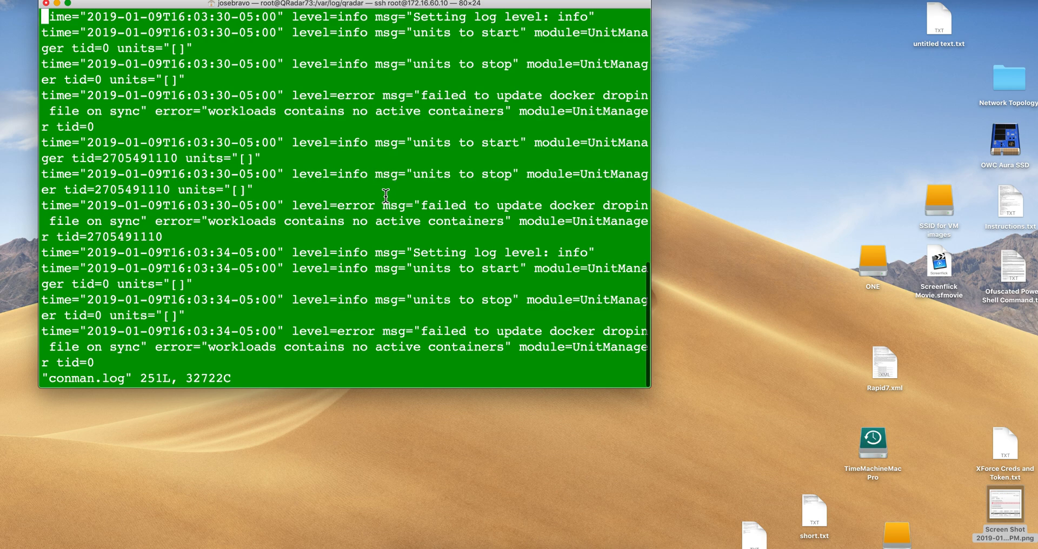
mouse_move(621, 384)
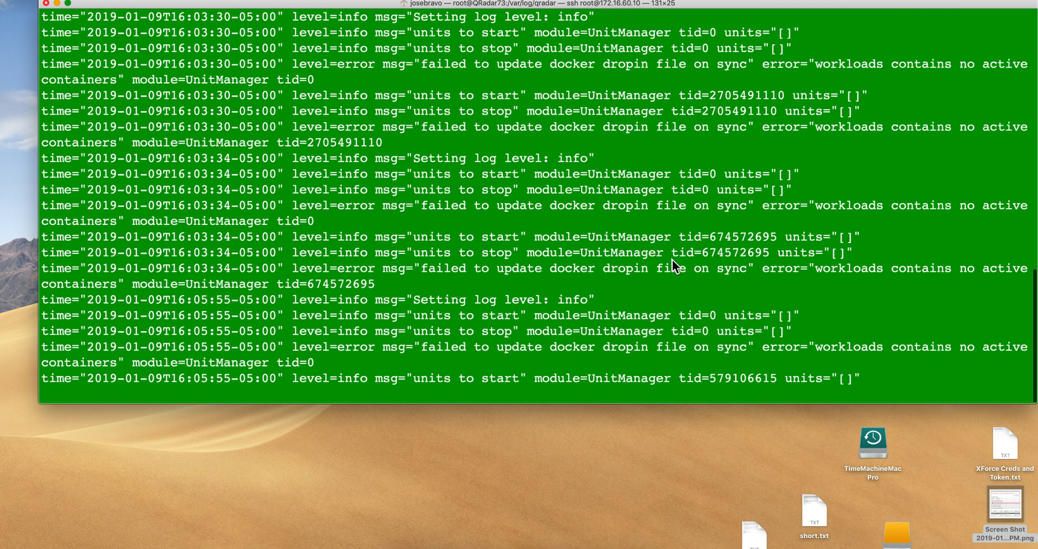
mouse_move(651, 297)
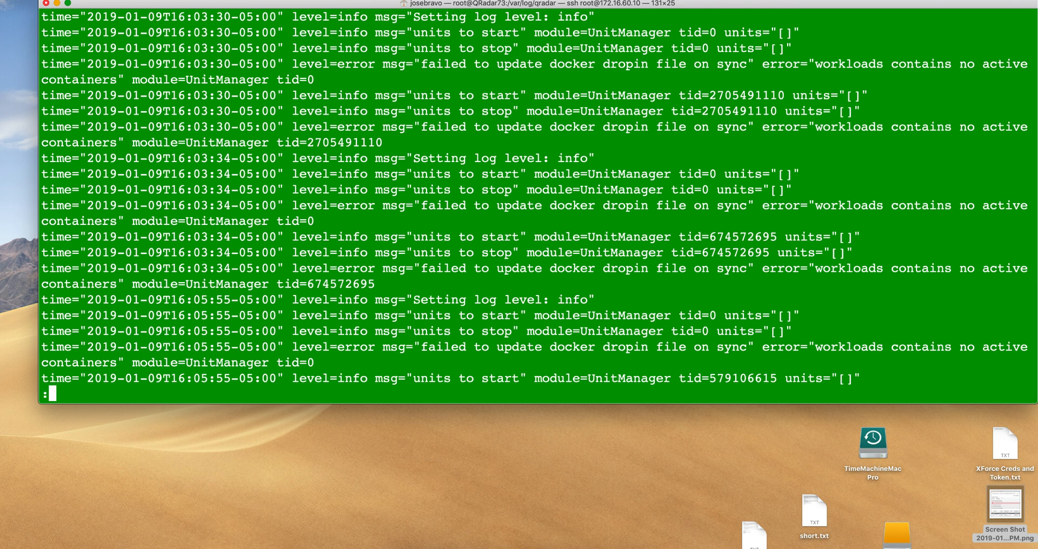
Step: Quit vi and move into the app log folder, listing its contents
text(q)
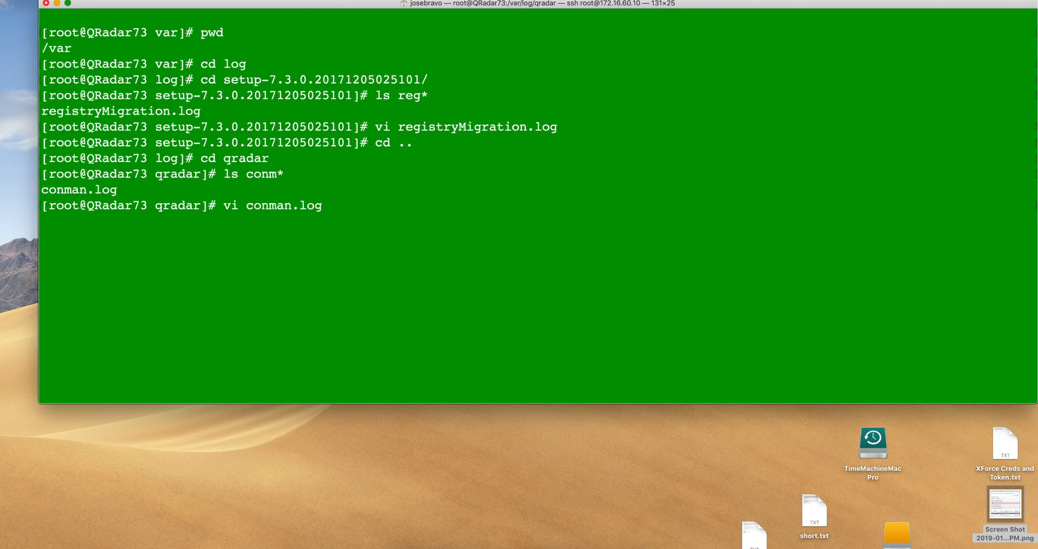
text(cd)
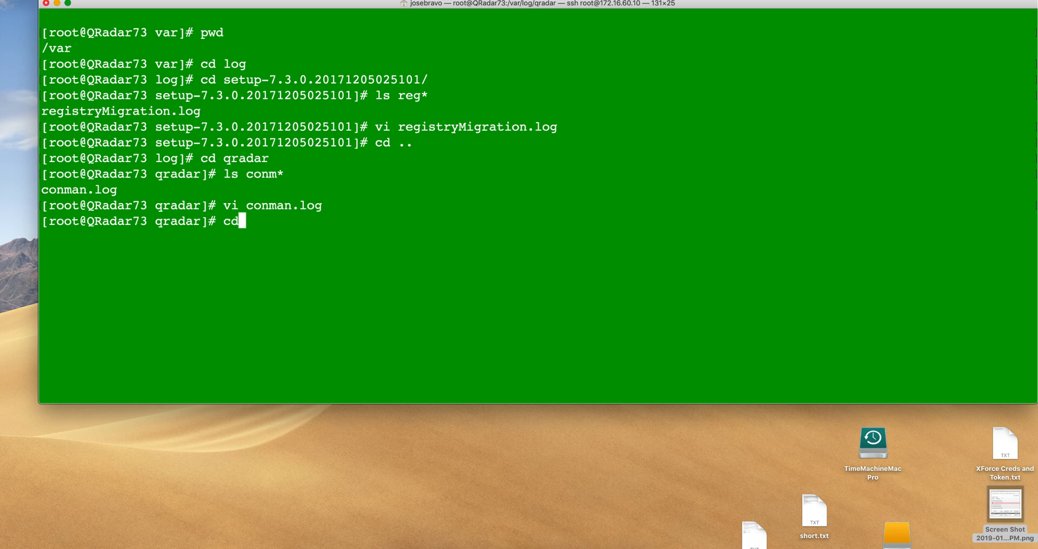
text(app)
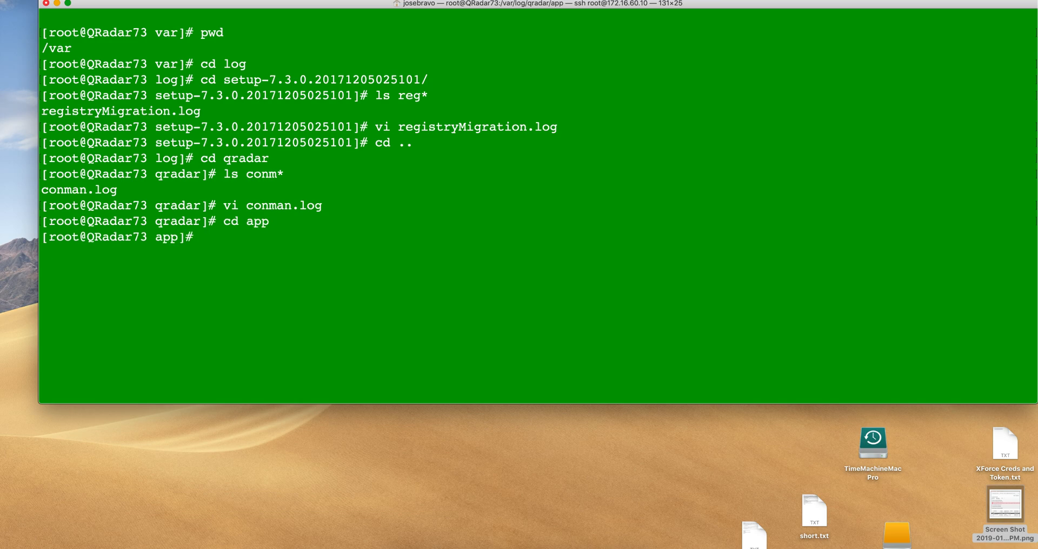
text(ls)
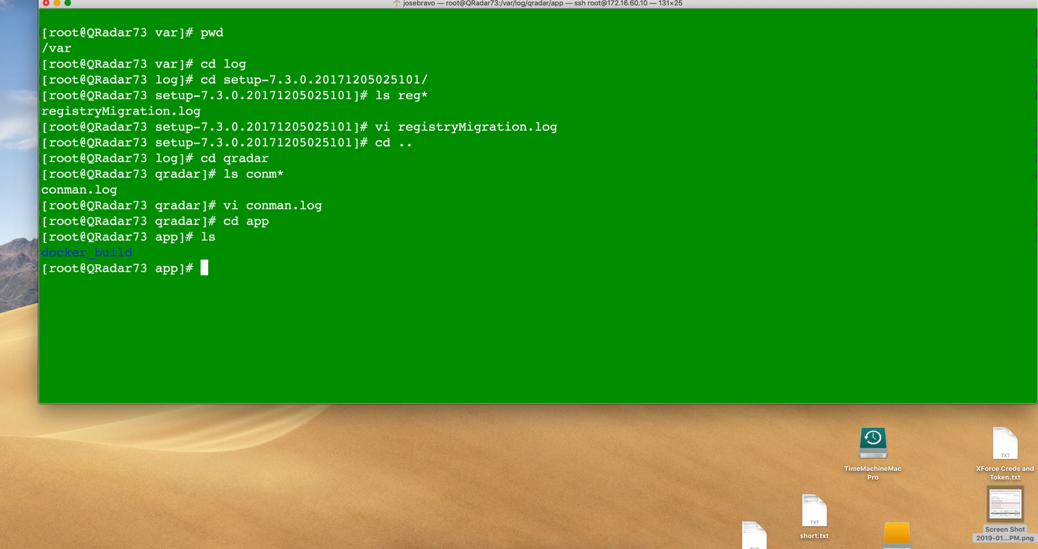
Step: Enter the docker_build folder and view docker_build.log.0 in vi
text(cd d)
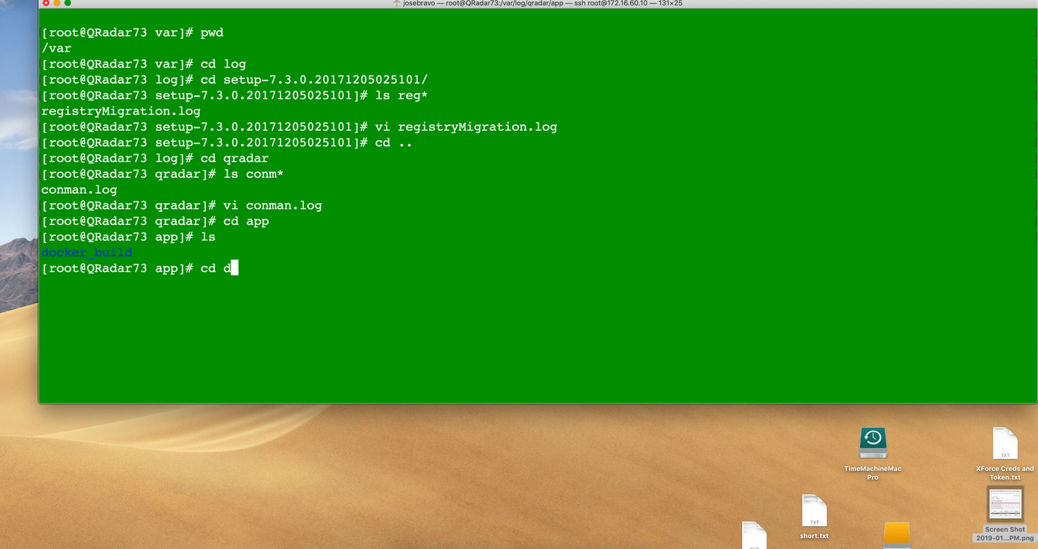
text(oc*)
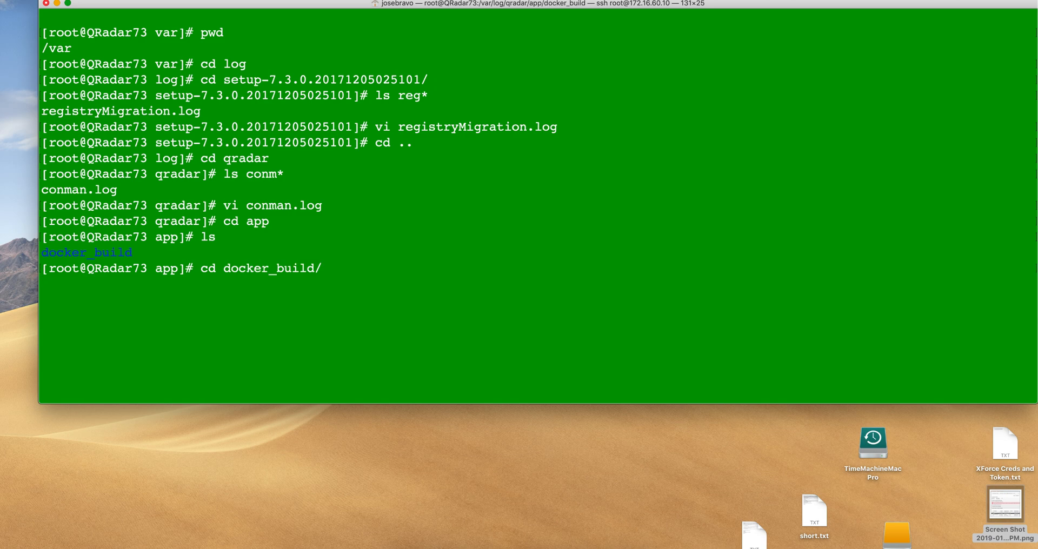
text(ls)
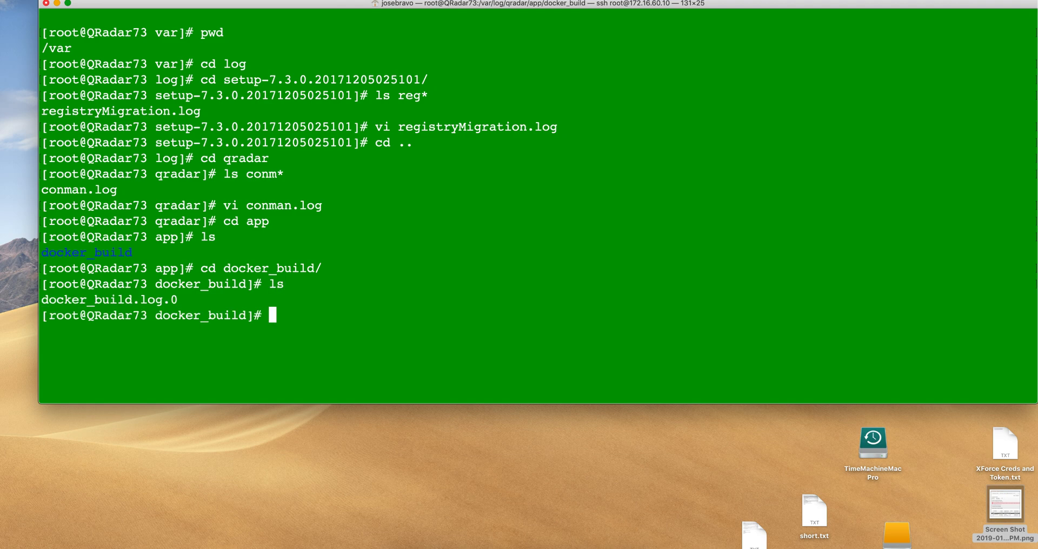
text(vi)
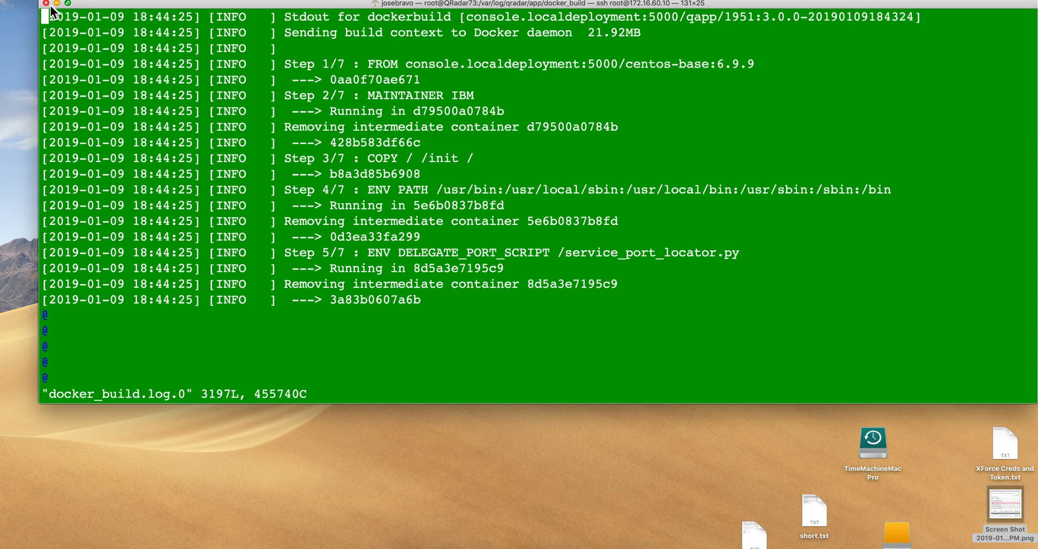
Step: Close the Terminal window and terminate the running SSH connection
click(45, 3)
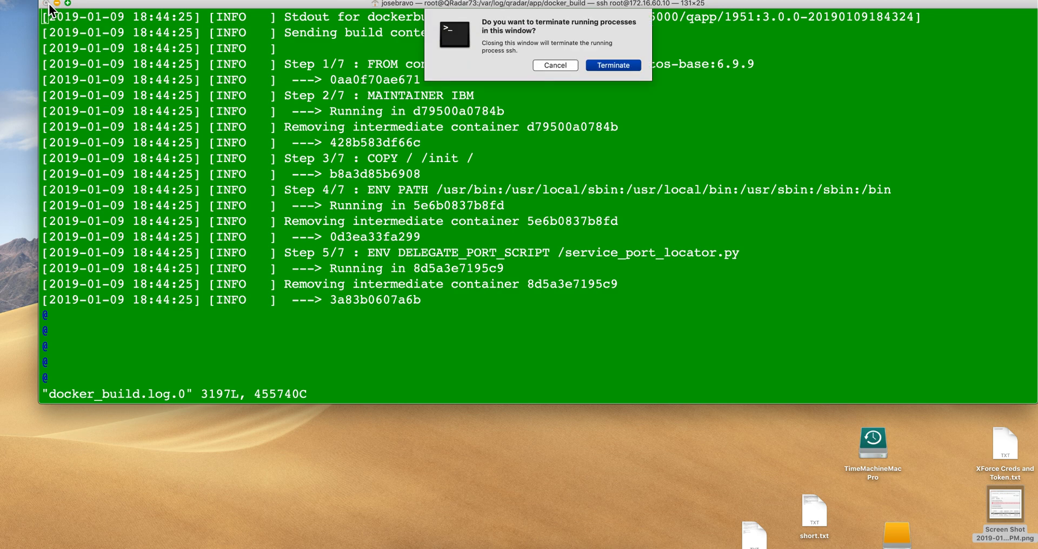
click(612, 65)
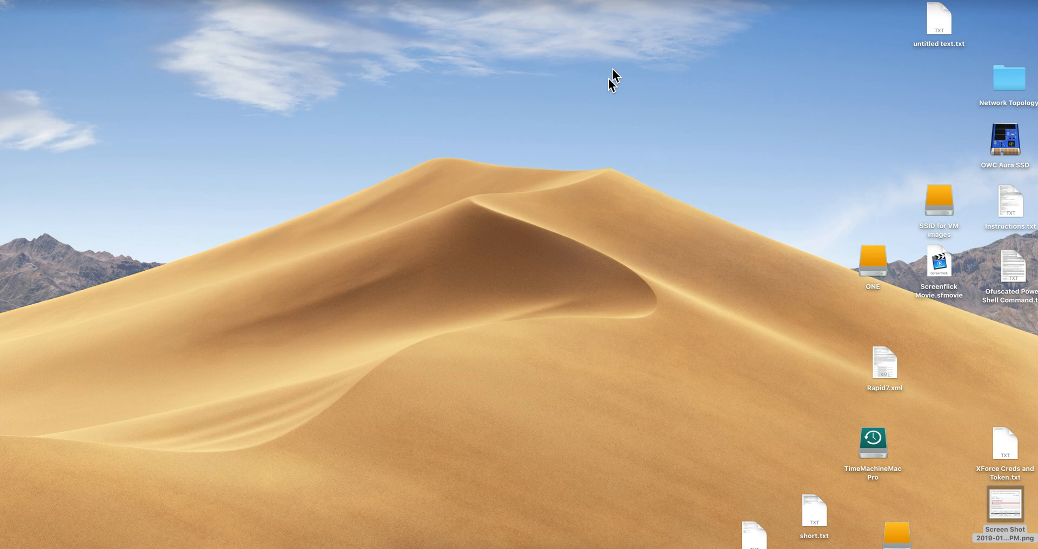
mouse_move(495, 357)
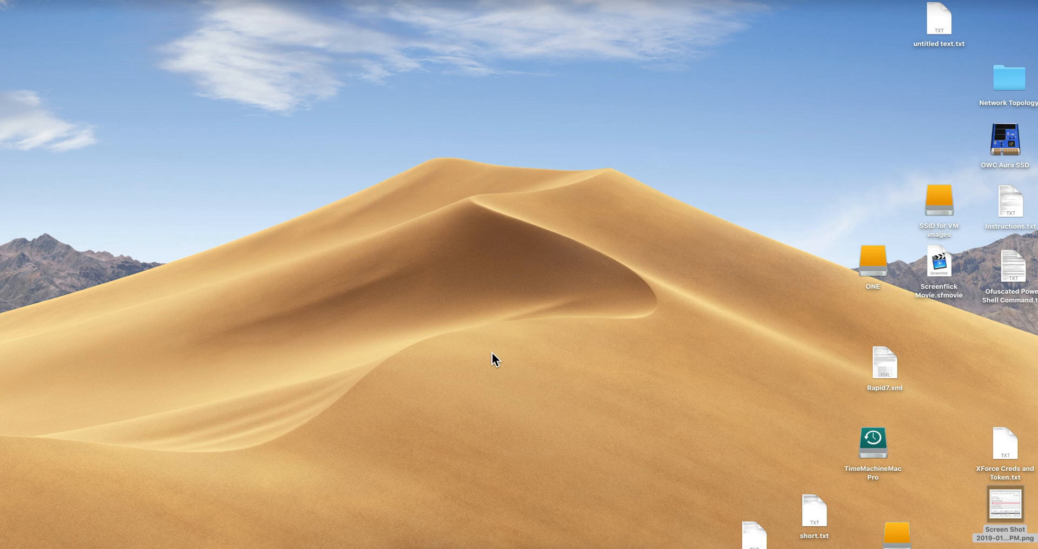